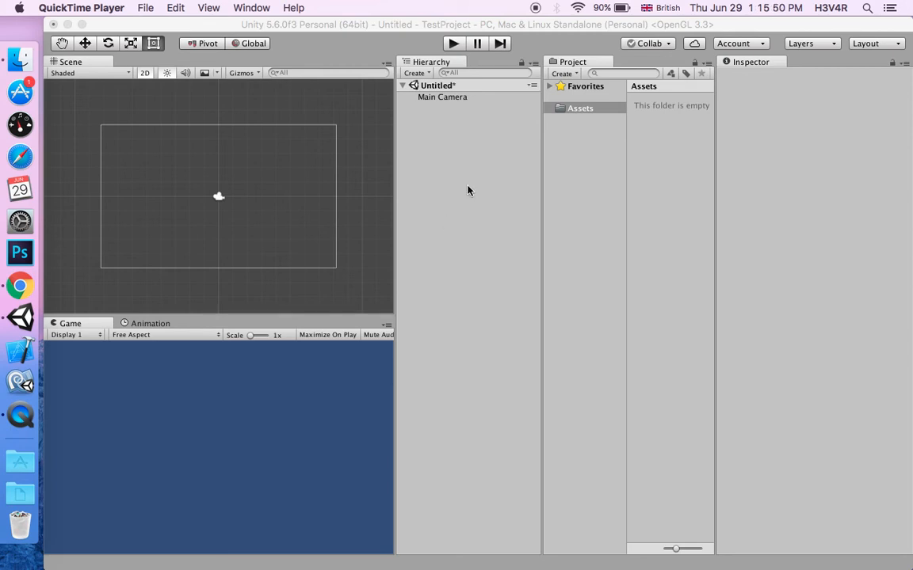
pyautogui.moveTo(457, 122)
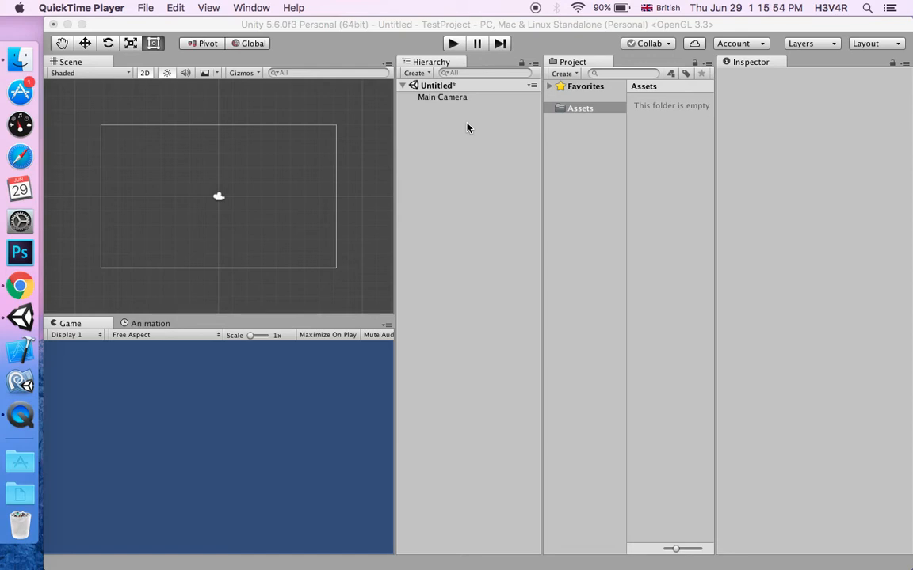
pyautogui.moveTo(479, 117)
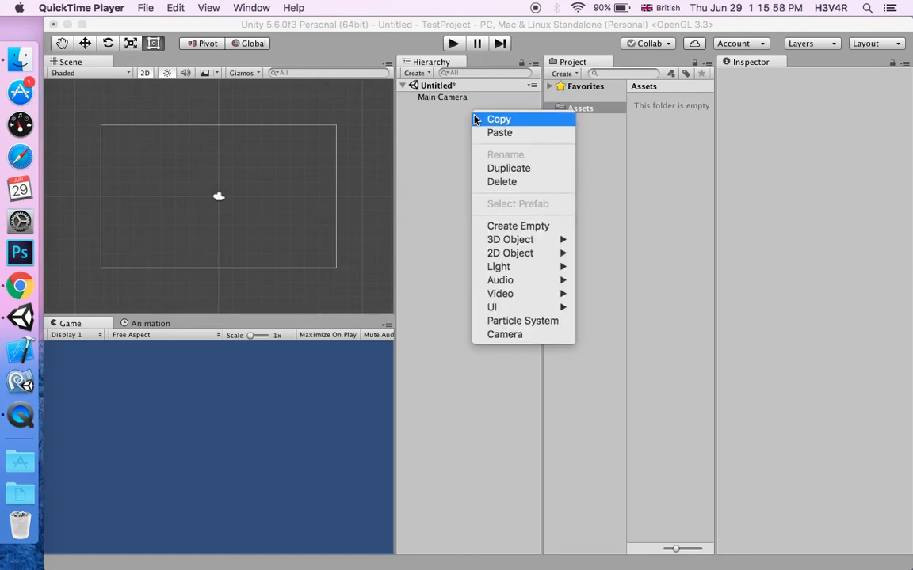
pyautogui.moveTo(510, 239)
pyautogui.write('Background')
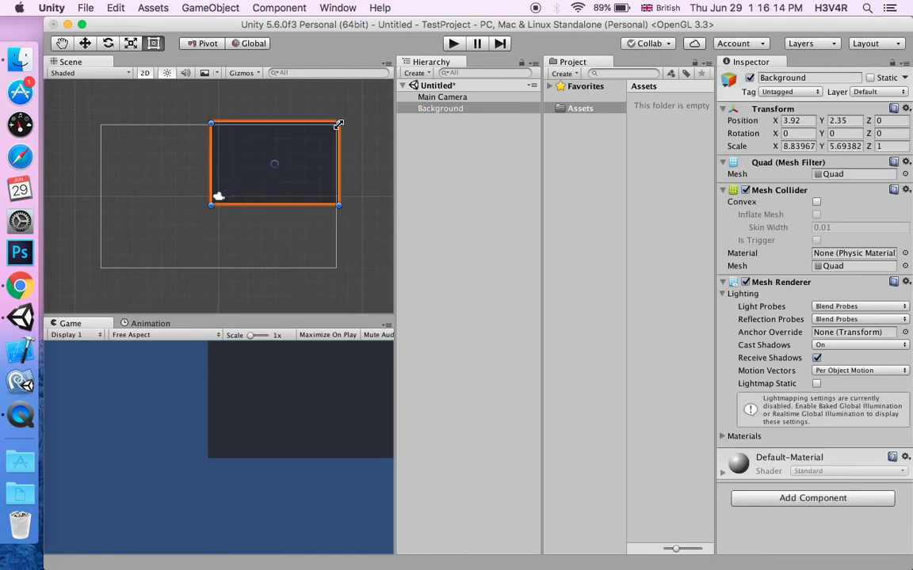
# Stretch the Background quad so it fills the camera frame.
pyautogui.moveTo(276, 163); pyautogui.dragTo(269, 166)
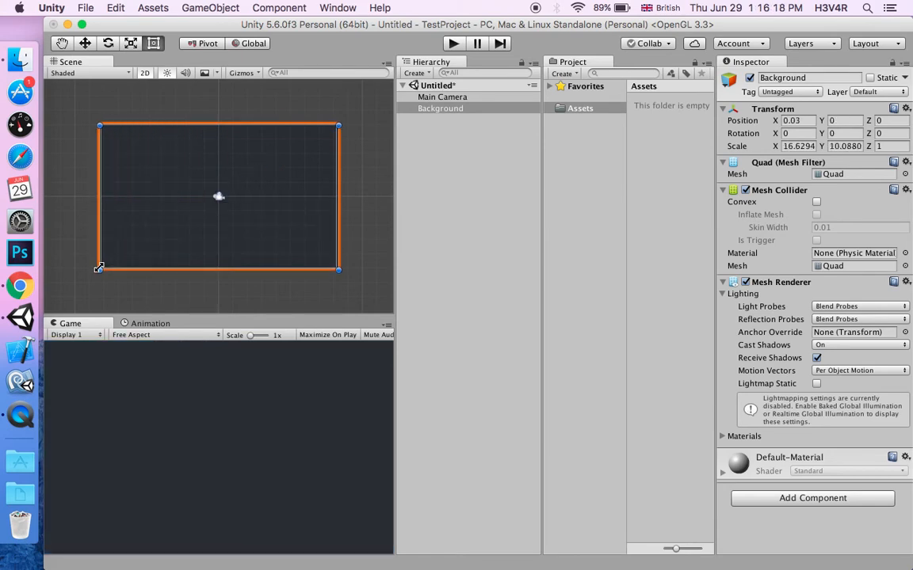
pyautogui.moveTo(155, 409)
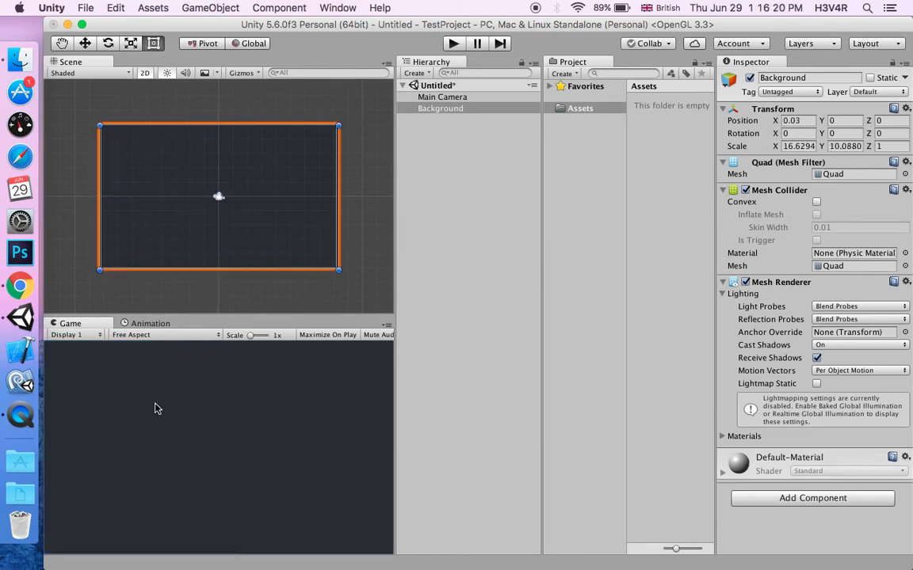
pyautogui.moveTo(501, 396)
pyautogui.write('Backgr')
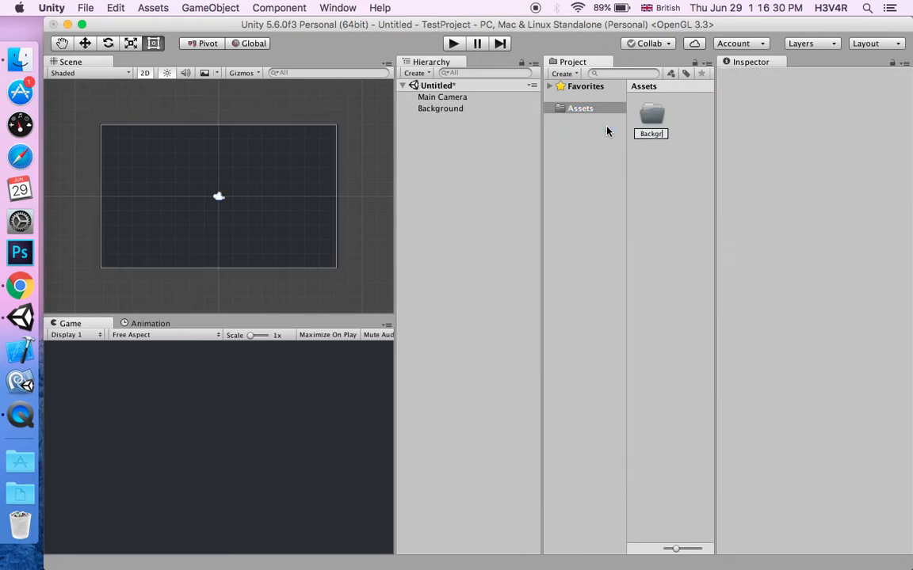
# Import Background copy.png into the new Background assets folder.
pyautogui.click(651, 117)
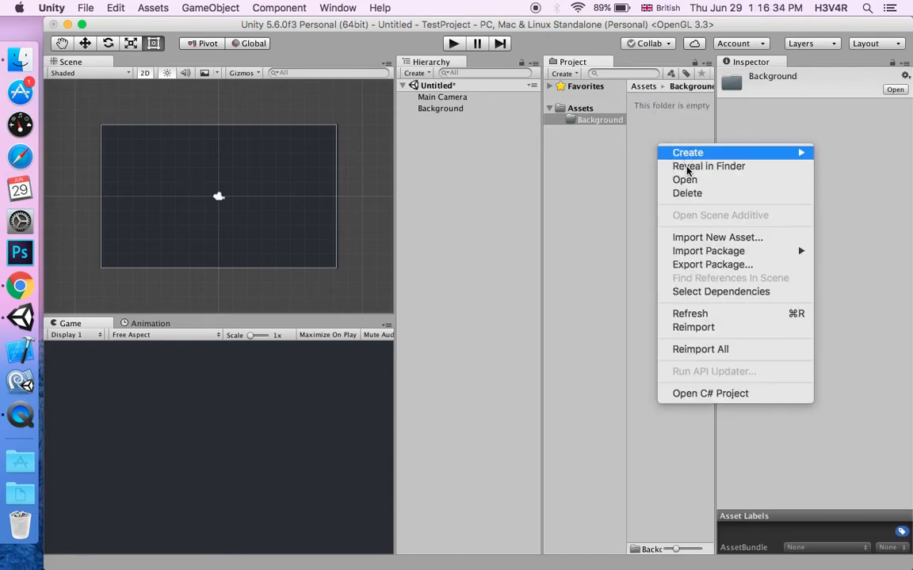
pyautogui.click(717, 238)
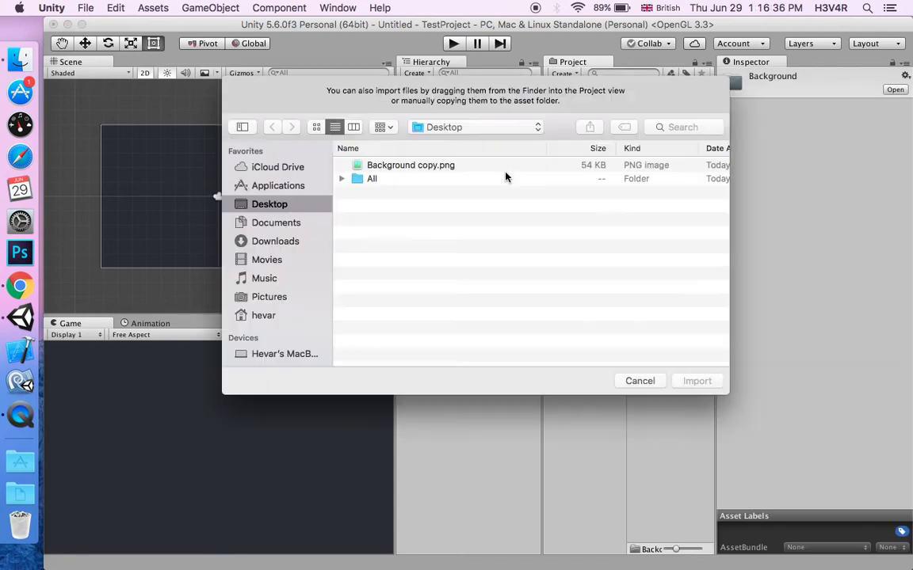
pyautogui.click(411, 165)
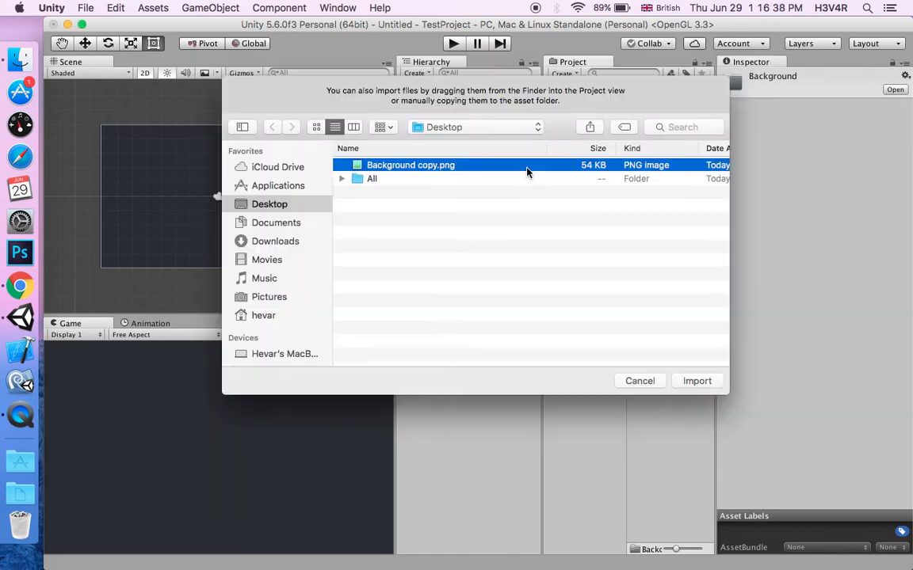
pyautogui.click(698, 381)
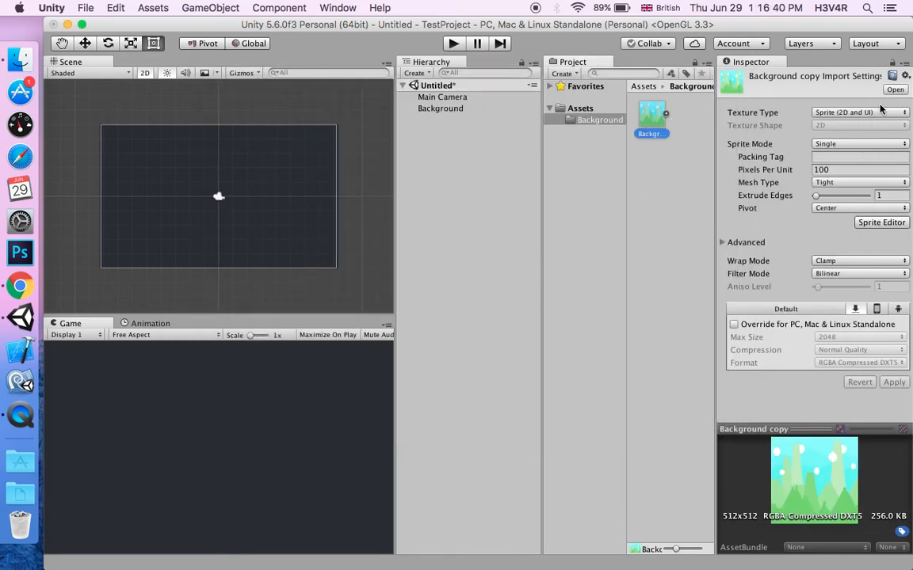
pyautogui.moveTo(859, 111)
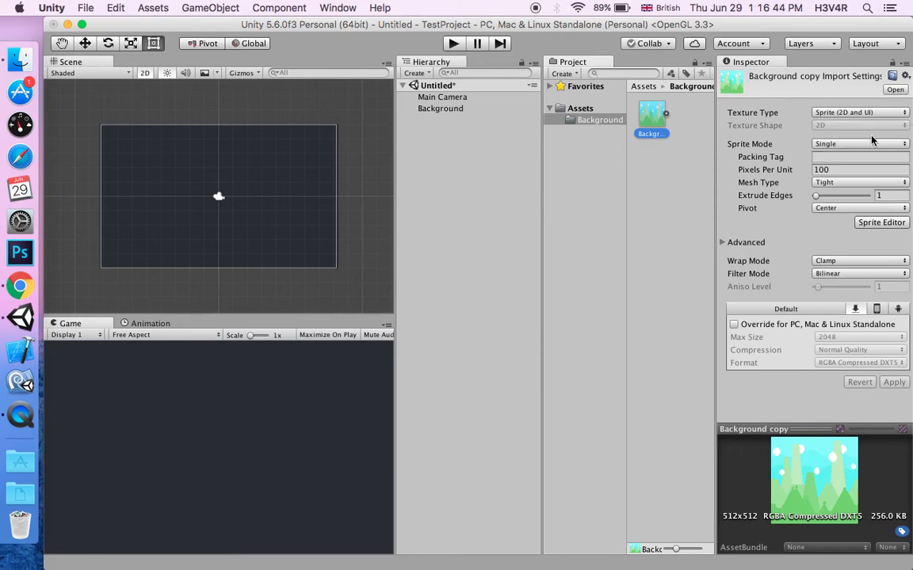
# Set Background copy to Texture Type Default with Wrap Mode Repeat and apply the import settings.
pyautogui.click(859, 110)
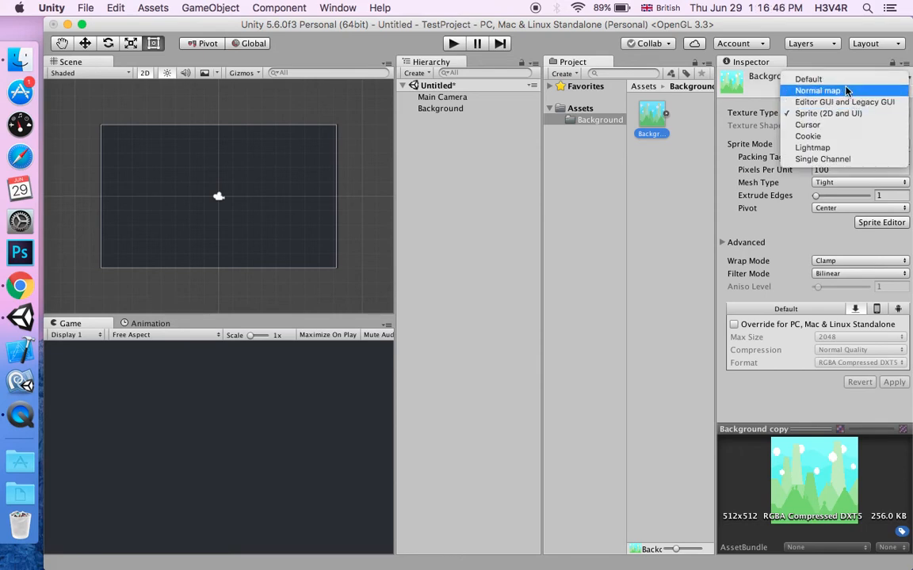
pyautogui.click(809, 80)
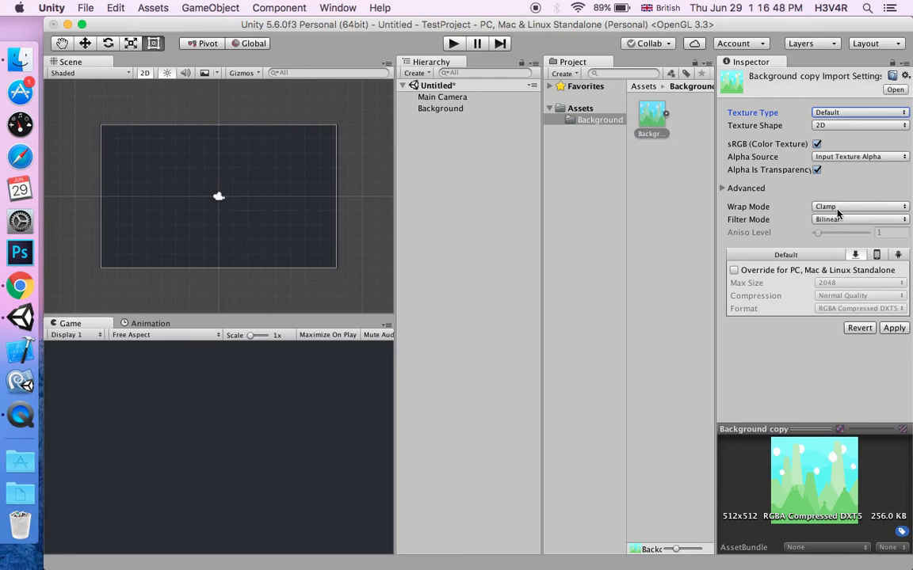
pyautogui.click(859, 206)
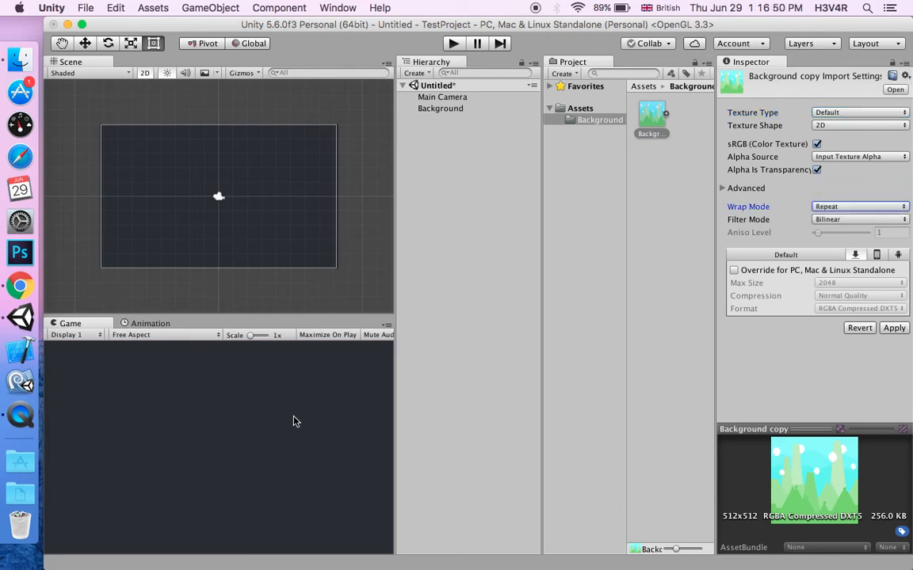
pyautogui.moveTo(884, 323)
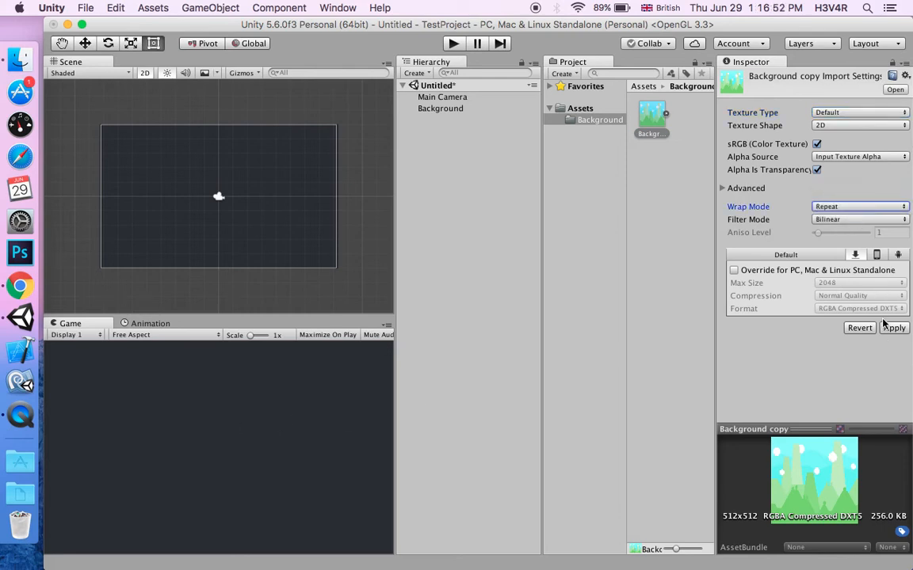
pyautogui.click(893, 327)
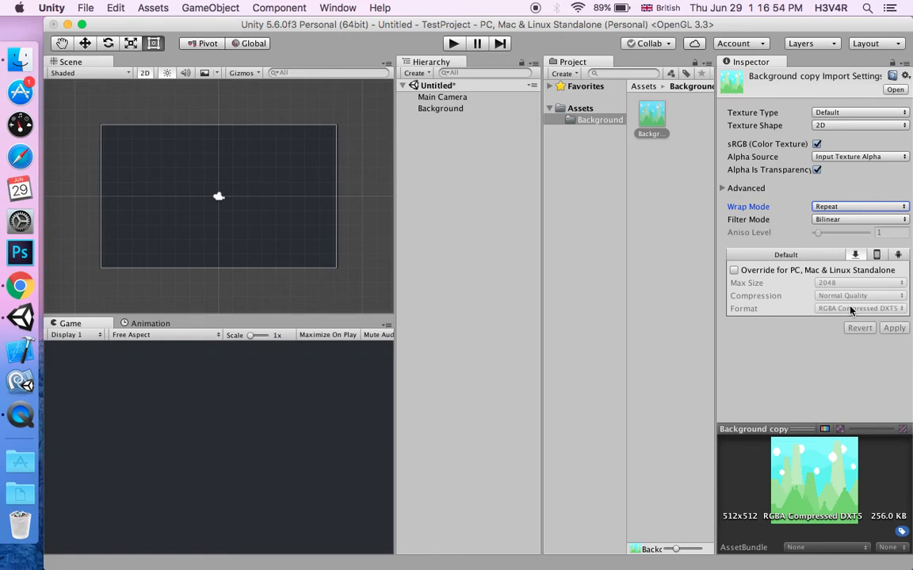
pyautogui.click(441, 108)
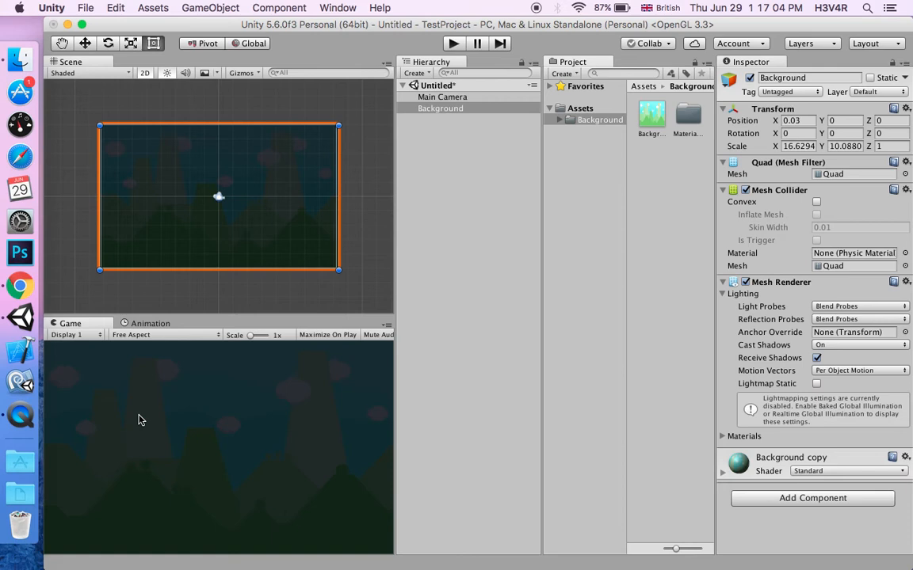
pyautogui.moveTo(204, 371)
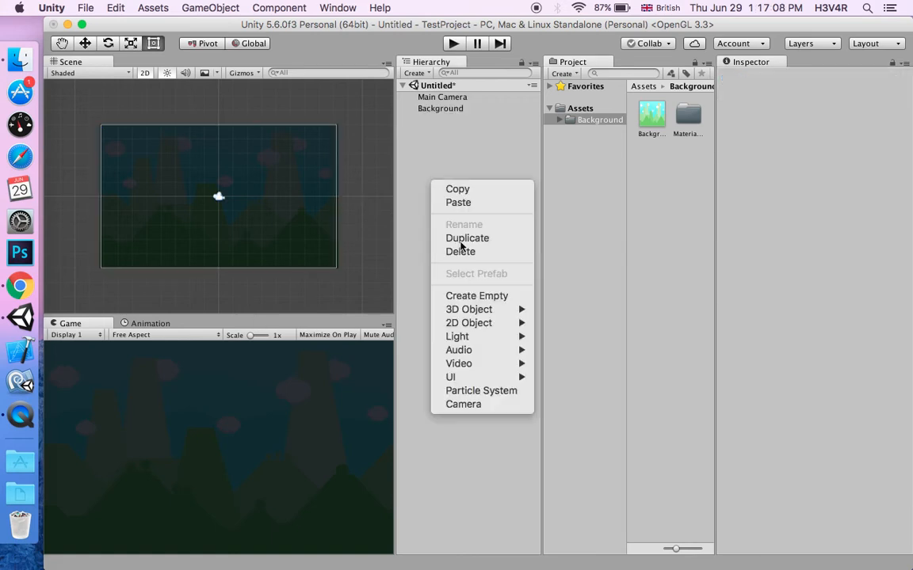
pyautogui.moveTo(469, 324)
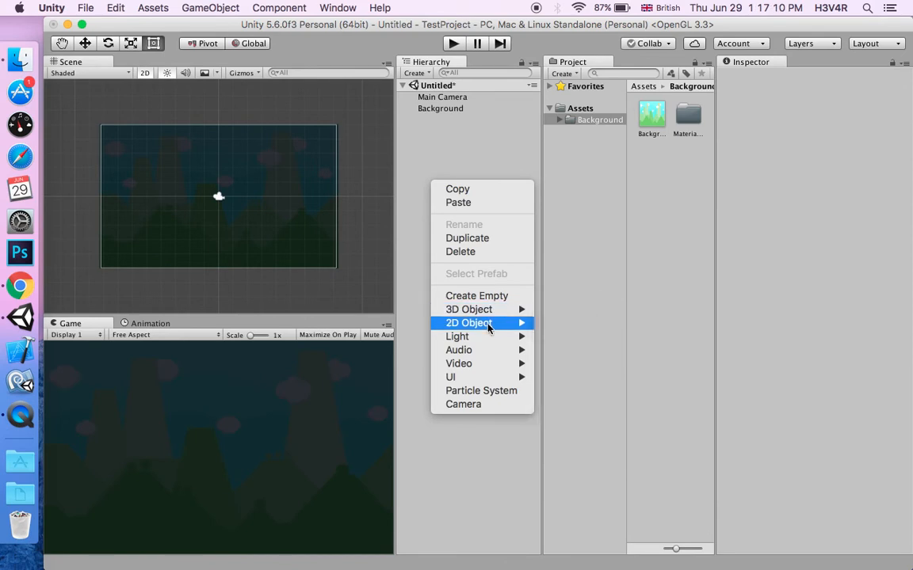
pyautogui.moveTo(456, 336)
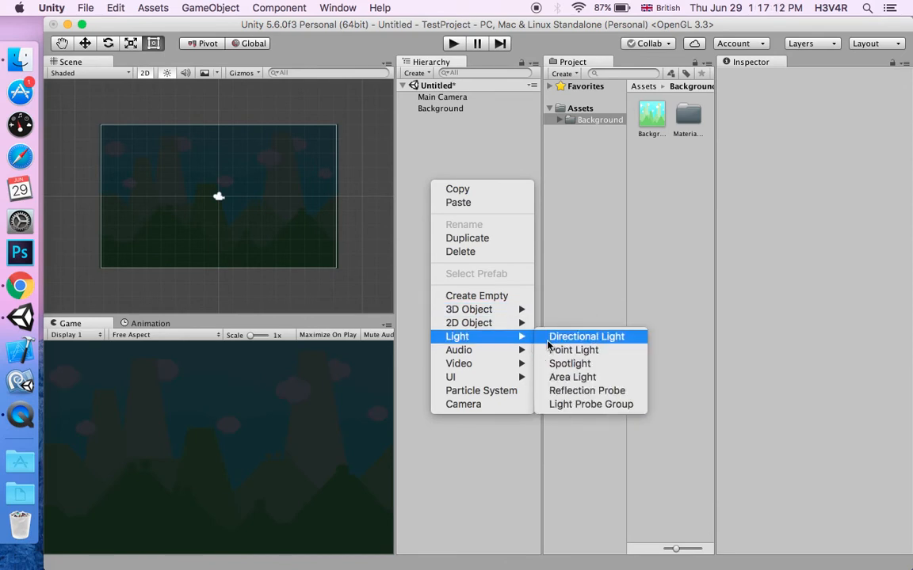
# Add a Directional Light, raise its intensity to brighten the scene, then remove it.
pyautogui.click(586, 336)
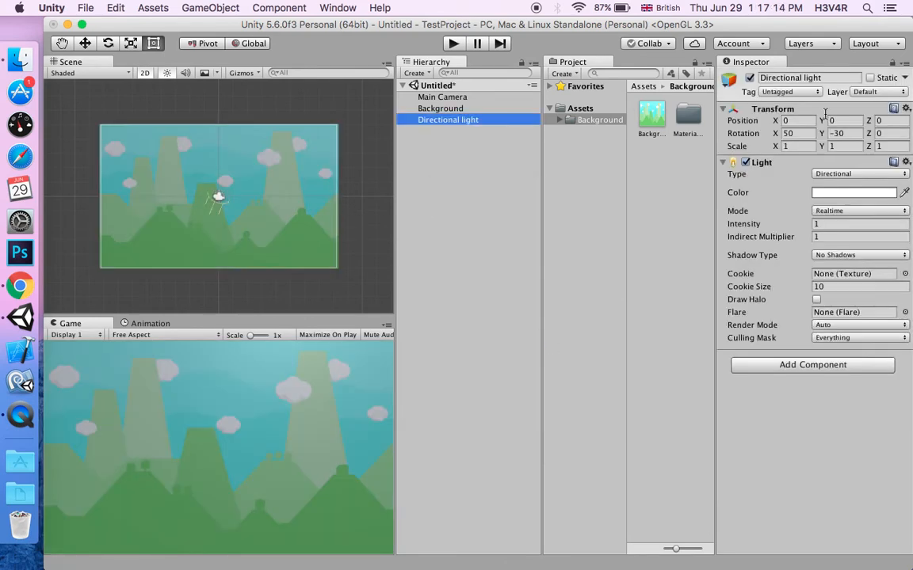
pyautogui.click(859, 223)
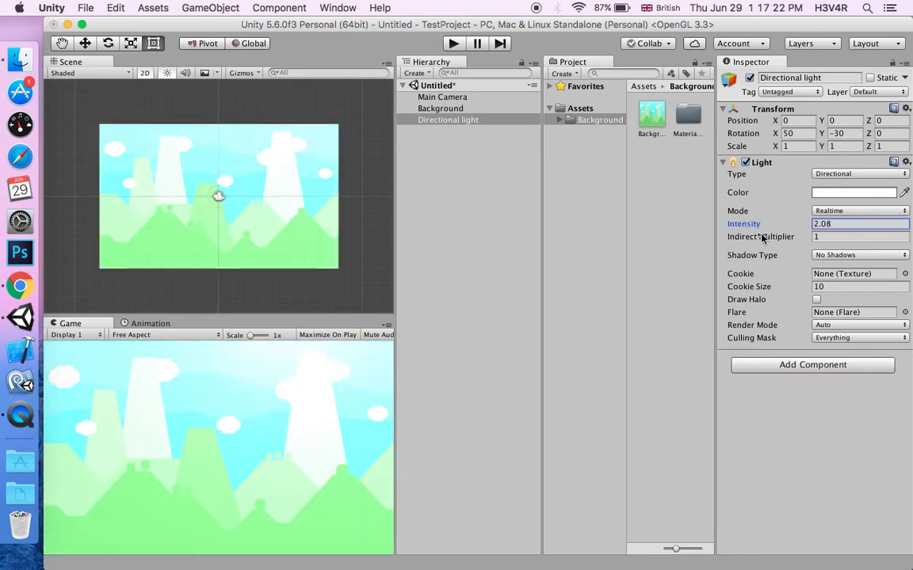
pyautogui.click(447, 120)
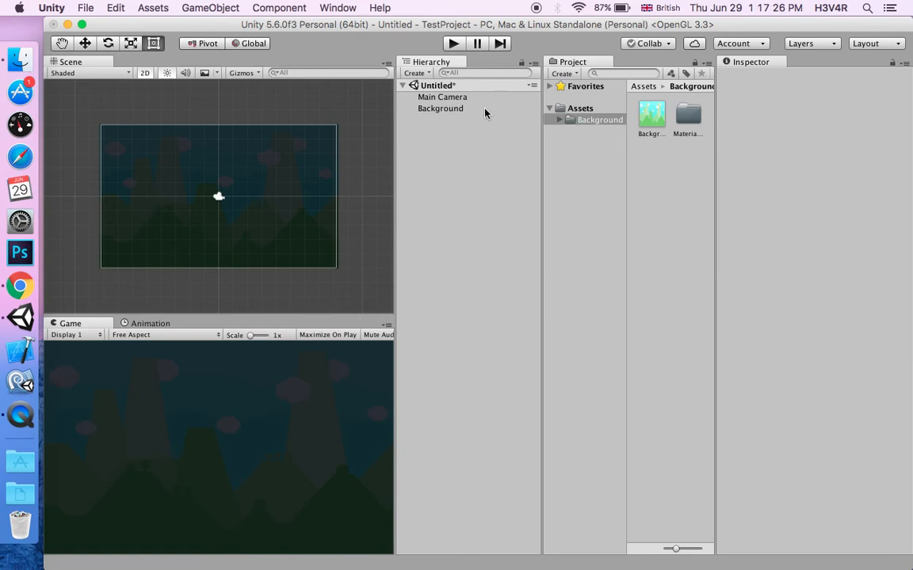
# Switch the Background quad's material shader to Unlit > Texture.
pyautogui.click(441, 108)
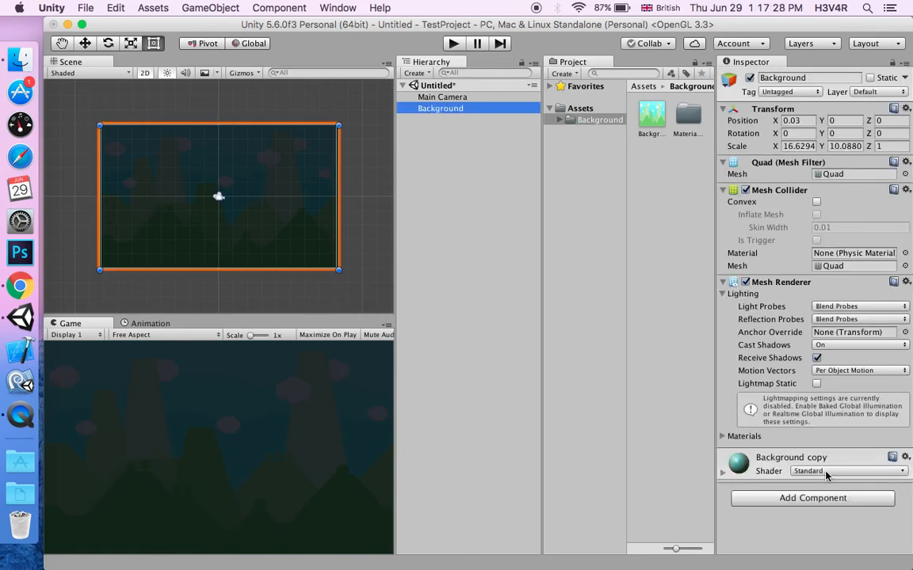
pyautogui.click(848, 471)
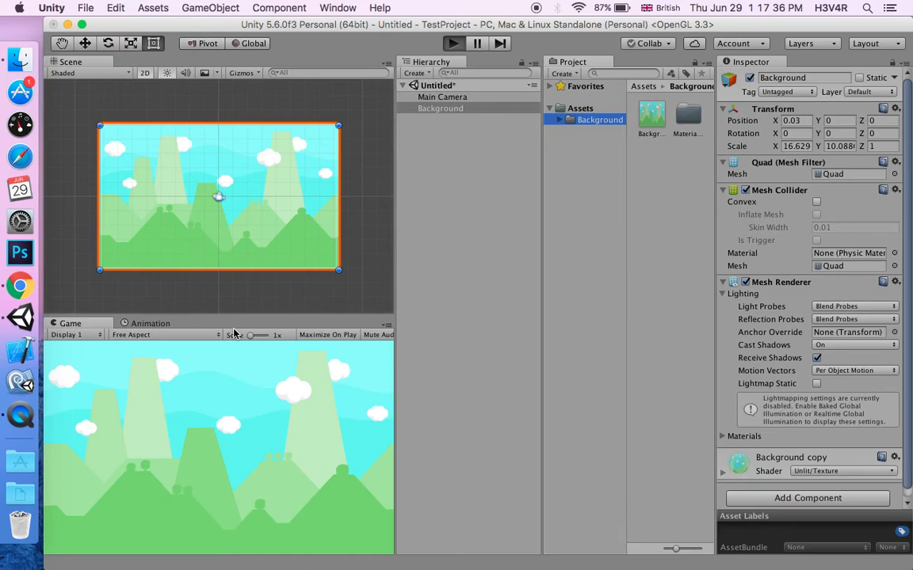
pyautogui.moveTo(368, 269)
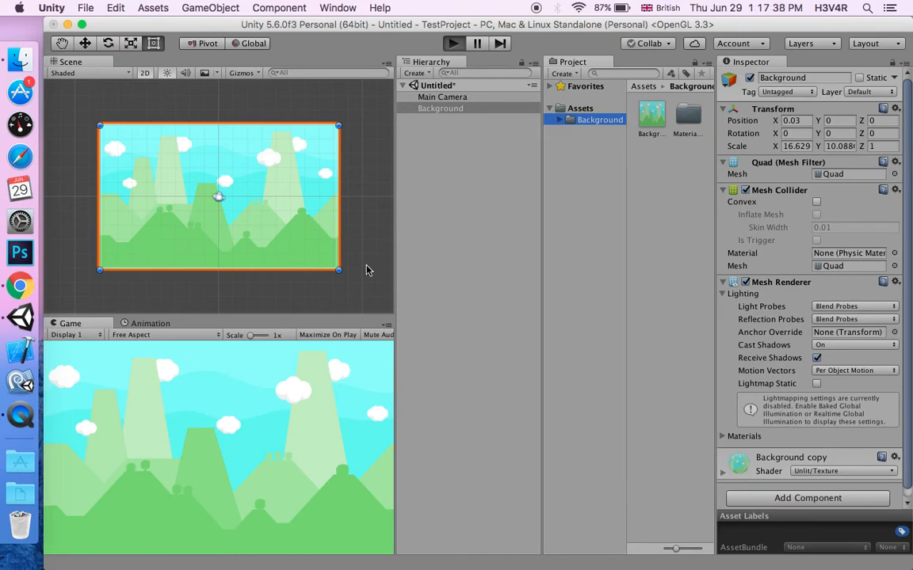
pyautogui.moveTo(293, 467)
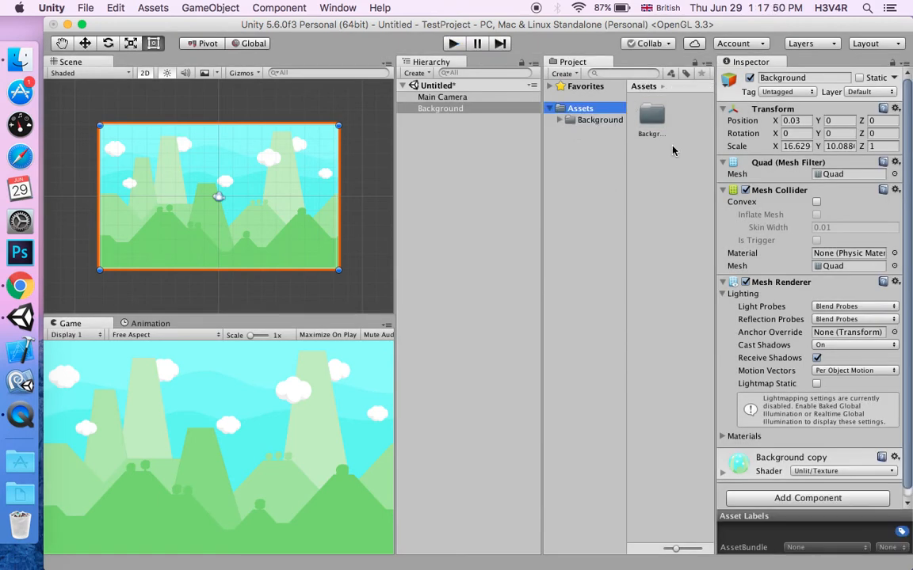
# Create a C# script asset named BackgroundScroll in the project Assets.
pyautogui.rightClick(653, 118)
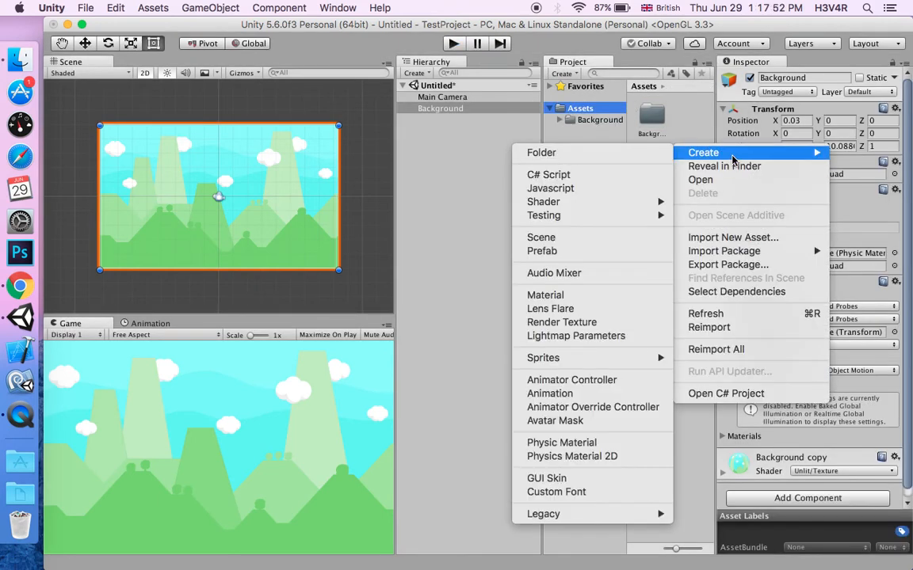
pyautogui.click(549, 174)
pyautogui.write('B')
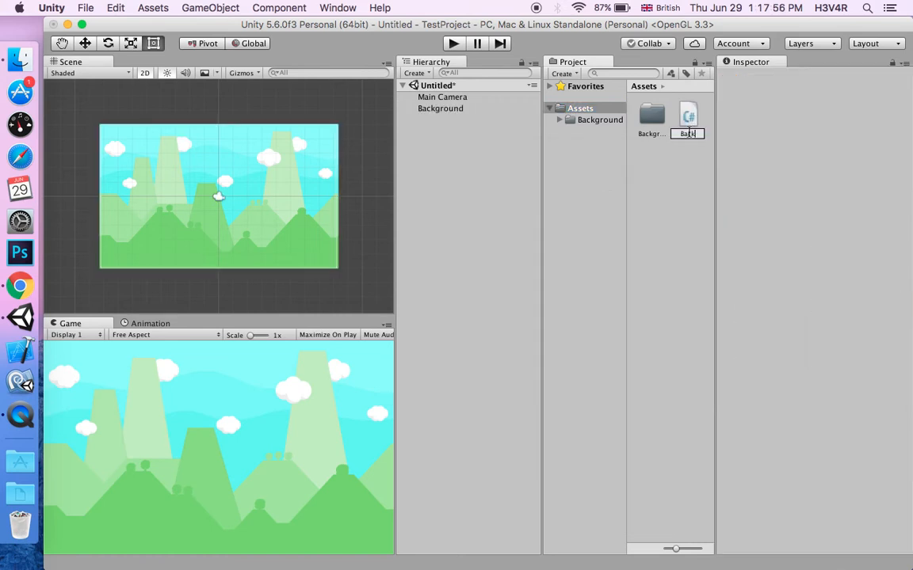
pyautogui.write('ackground')
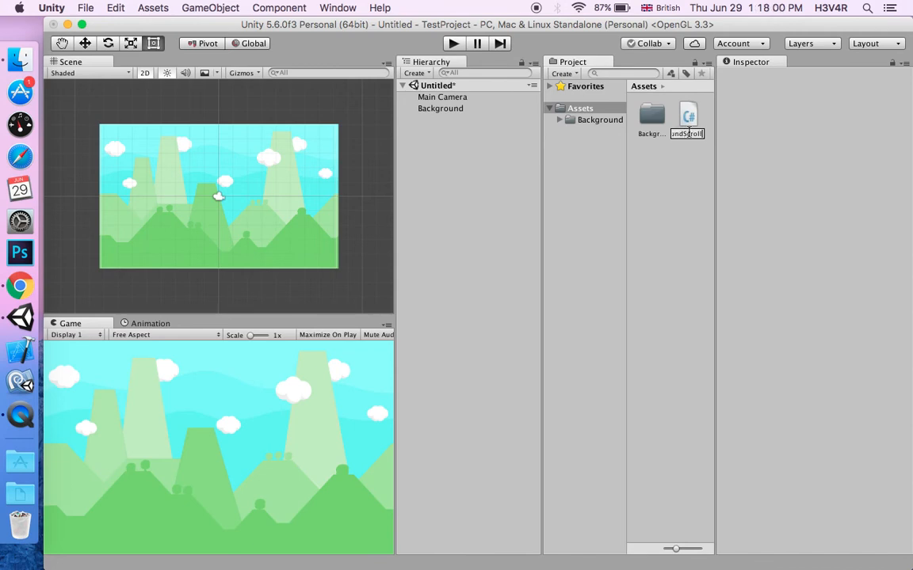
pyautogui.click(688, 119)
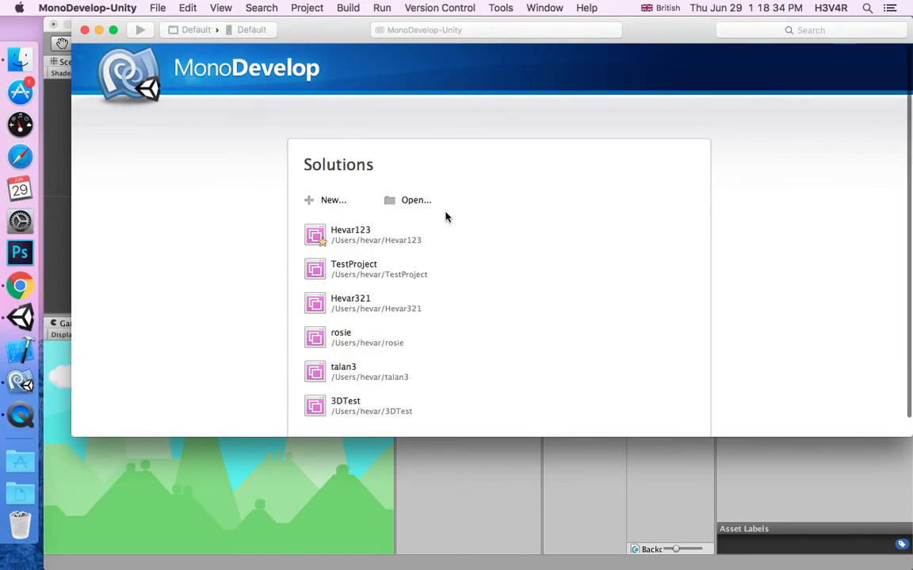
# Open the TestProject solution so BackgroundScroll.cs shows in MonoDevelop.
pyautogui.doubleClick(351, 235)
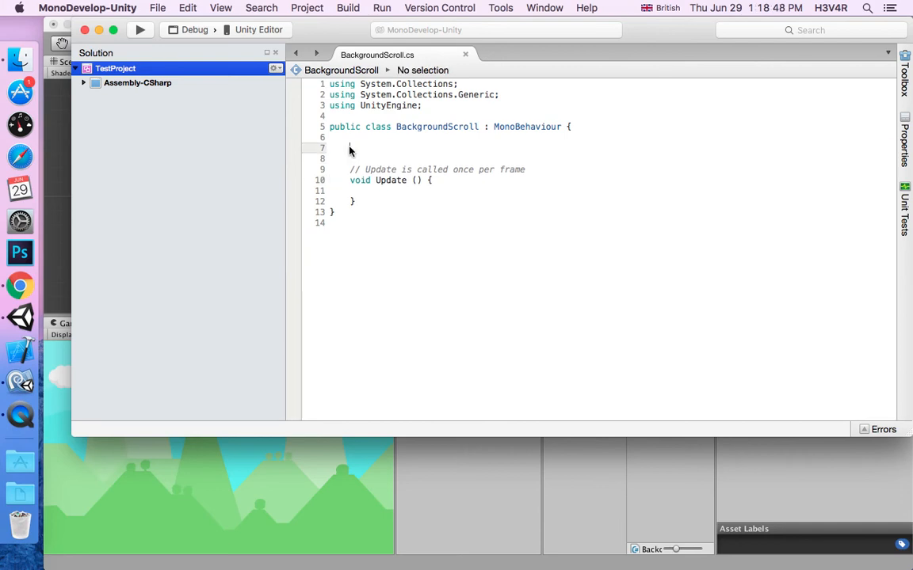
# Declare 'public float speed = 0.5f;' in the BackgroundScroll class.
pyautogui.write('prop')
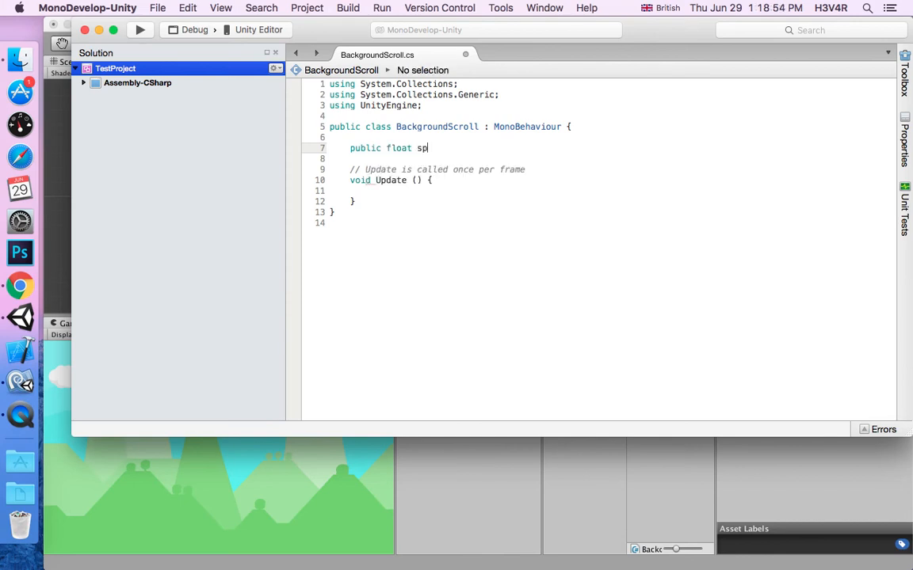
pyautogui.write('eed')
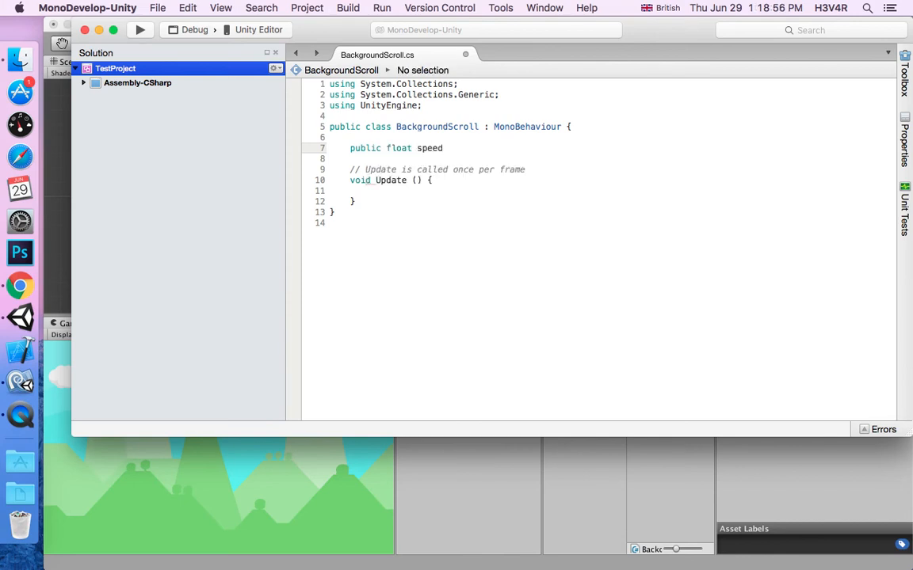
pyautogui.write('= 0')
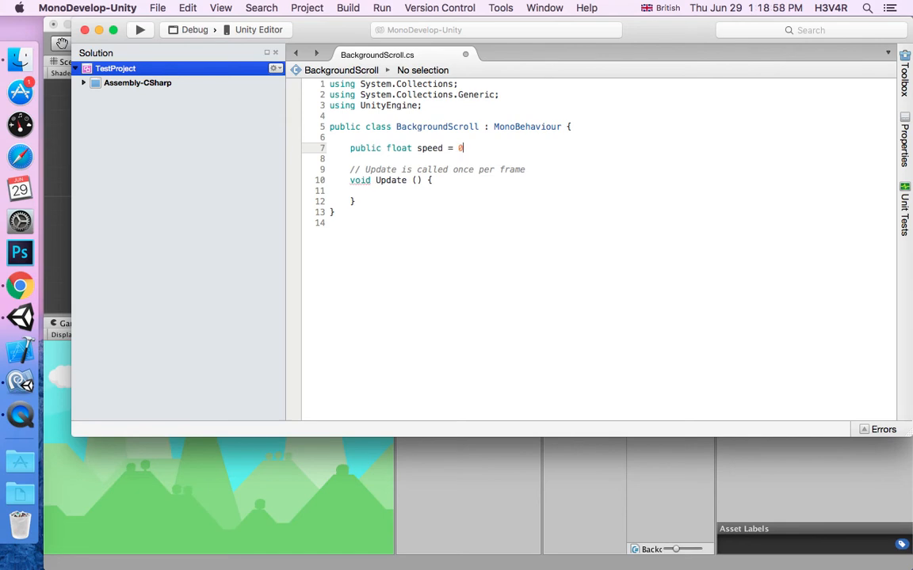
pyautogui.write('.5f;')
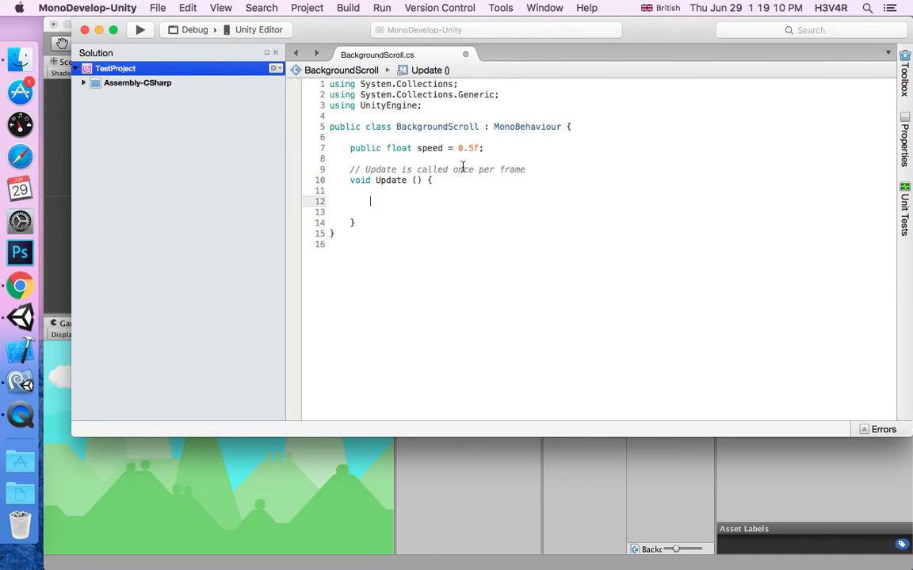
# In Update, write 'Vector2 offset = new Vector2(Time.time * speed, 0);' and start a new line.
pyautogui.write('V')
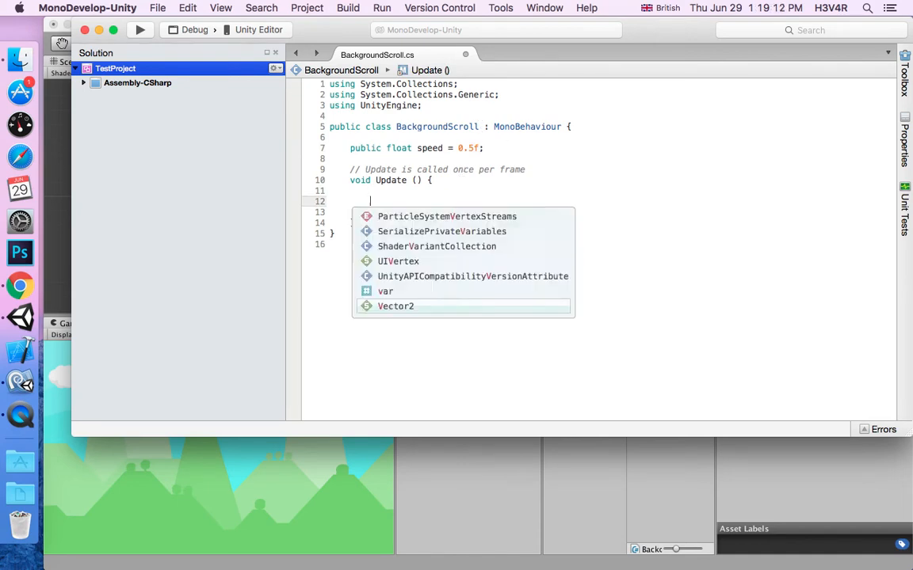
pyautogui.write('Vector2')
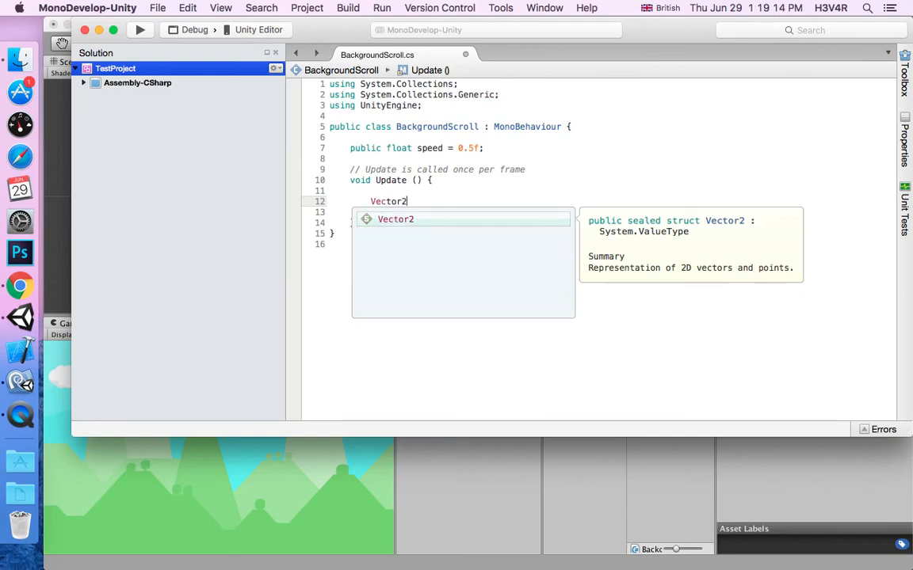
pyautogui.write('offset')
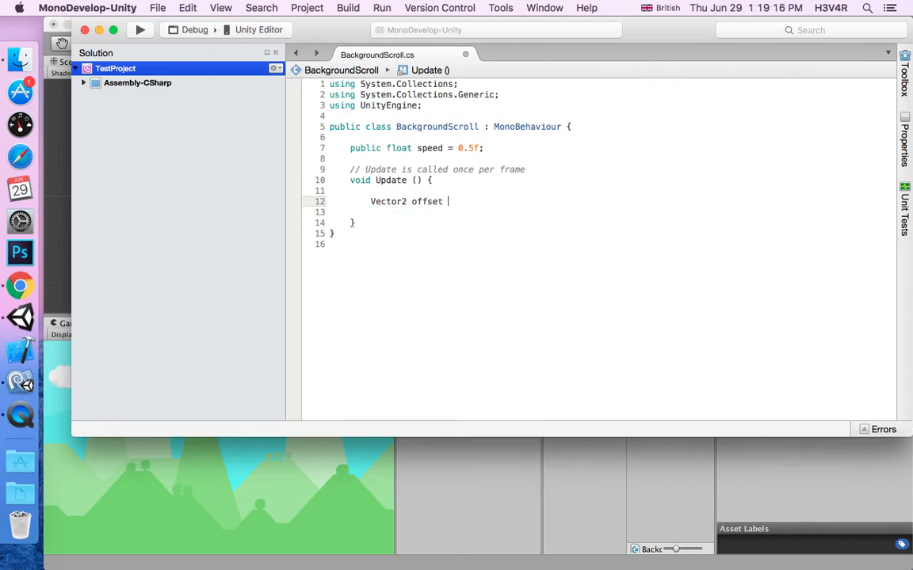
pyautogui.write('=')
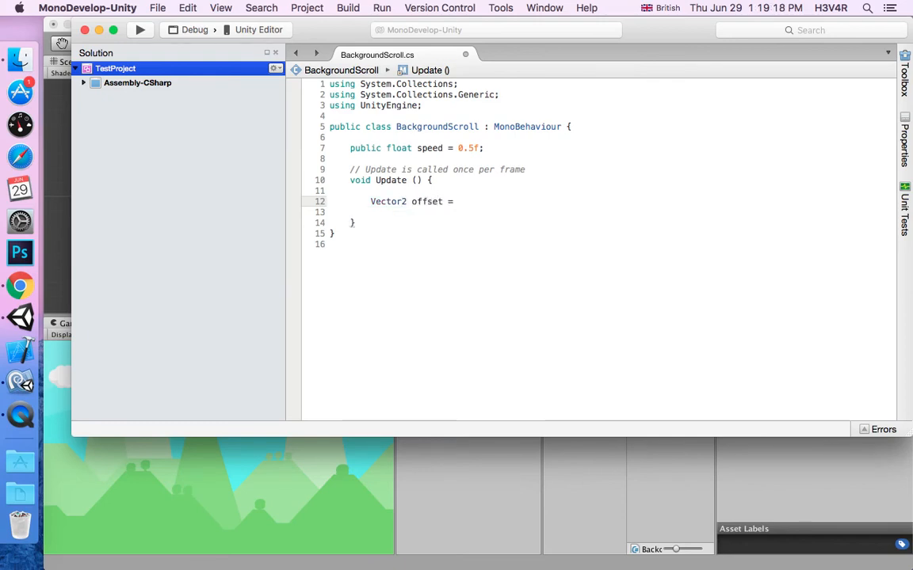
pyautogui.write('new VEctor2')
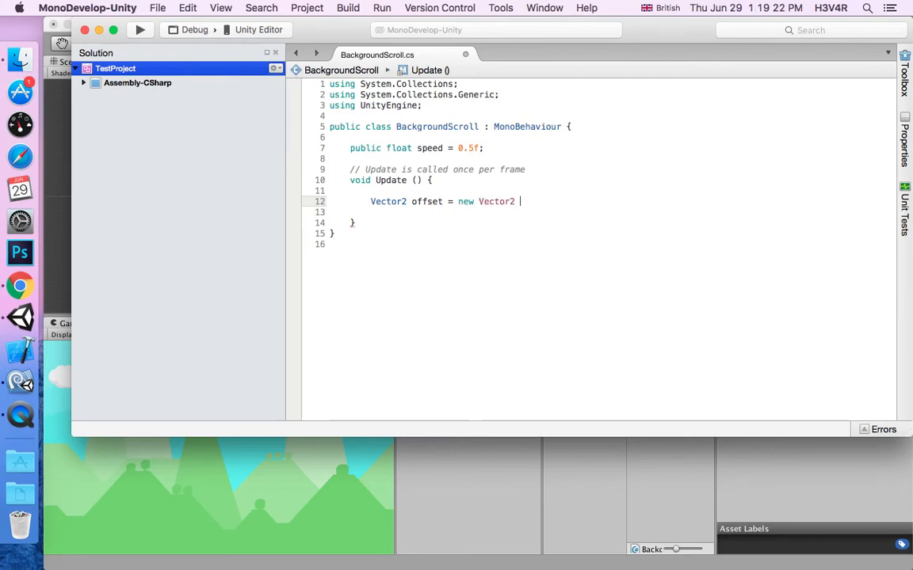
pyautogui.write('(')
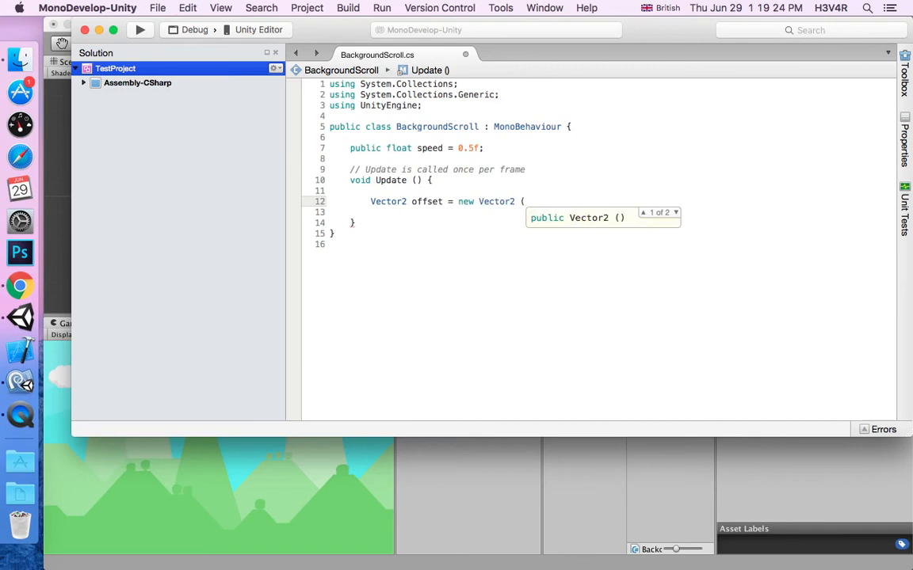
pyautogui.write('Time.time')
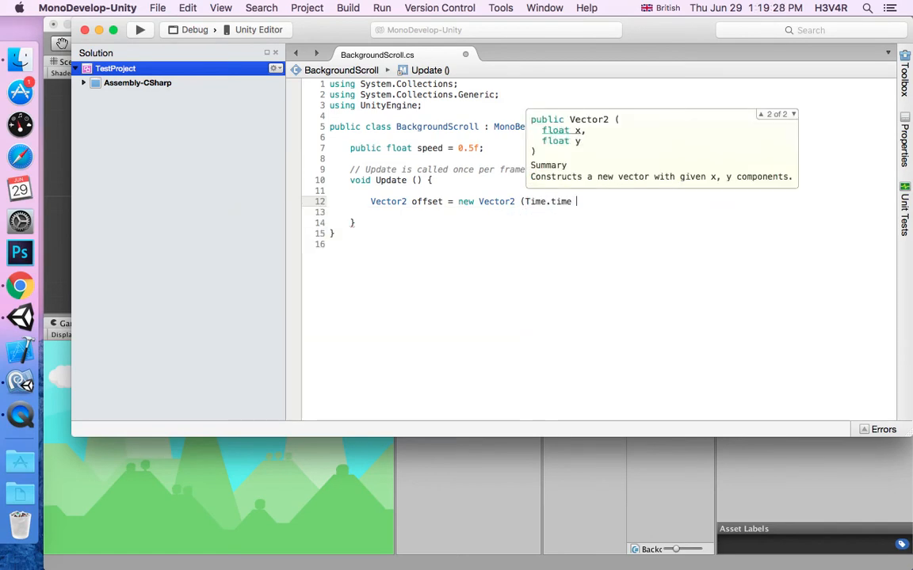
pyautogui.write('*')
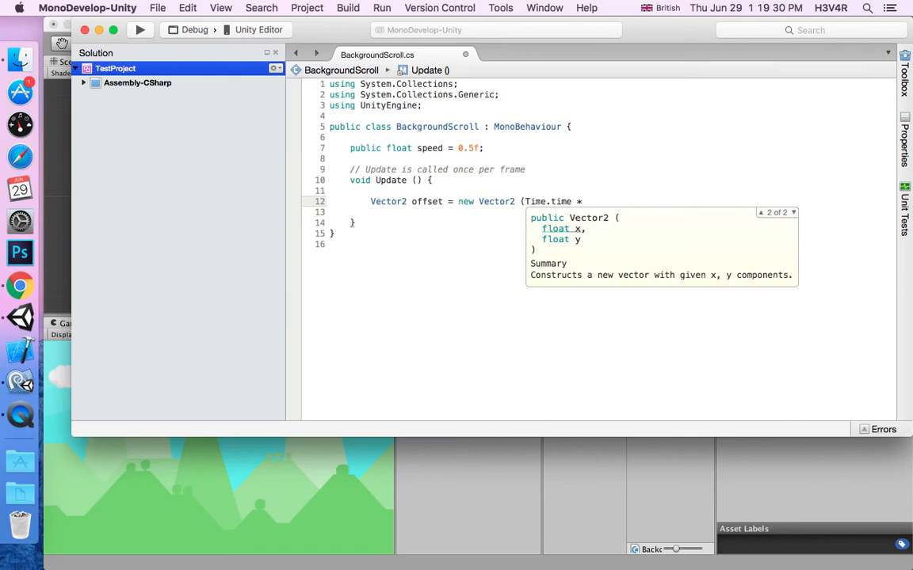
pyautogui.write('spe')
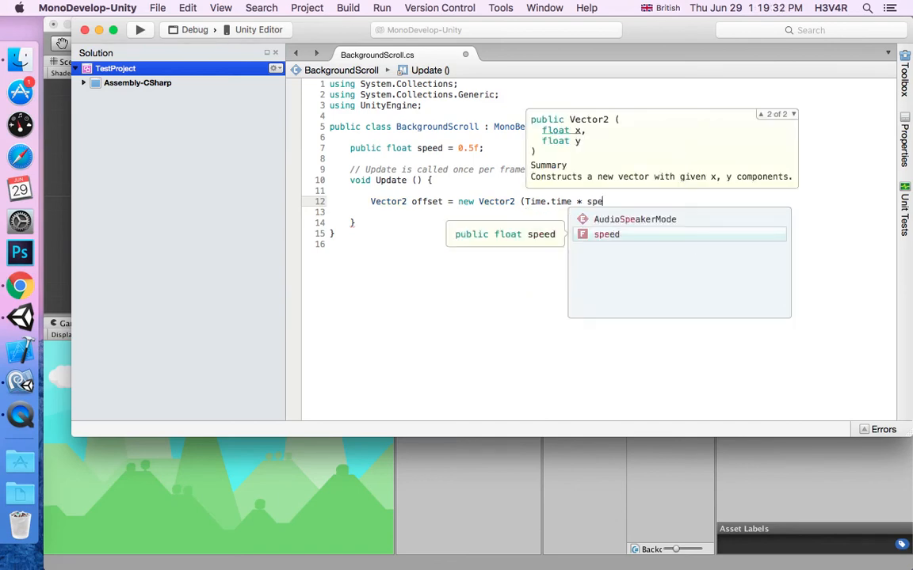
pyautogui.write('ed')
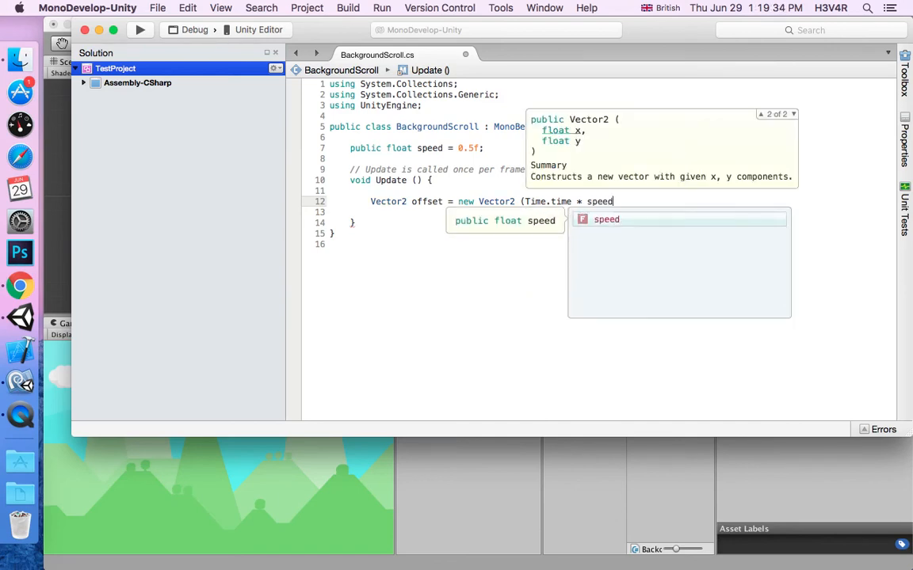
pyautogui.write(',')
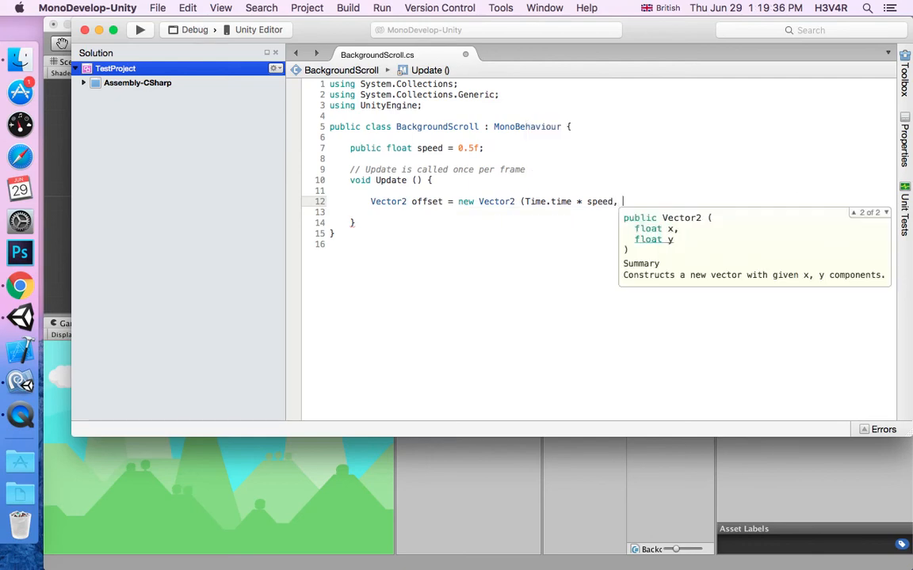
pyautogui.write('0)')
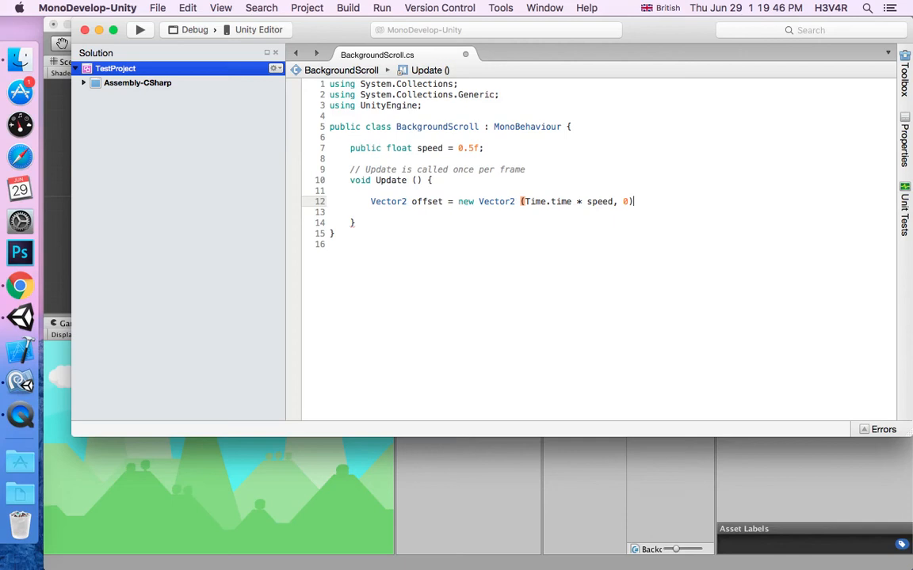
pyautogui.press('enter')
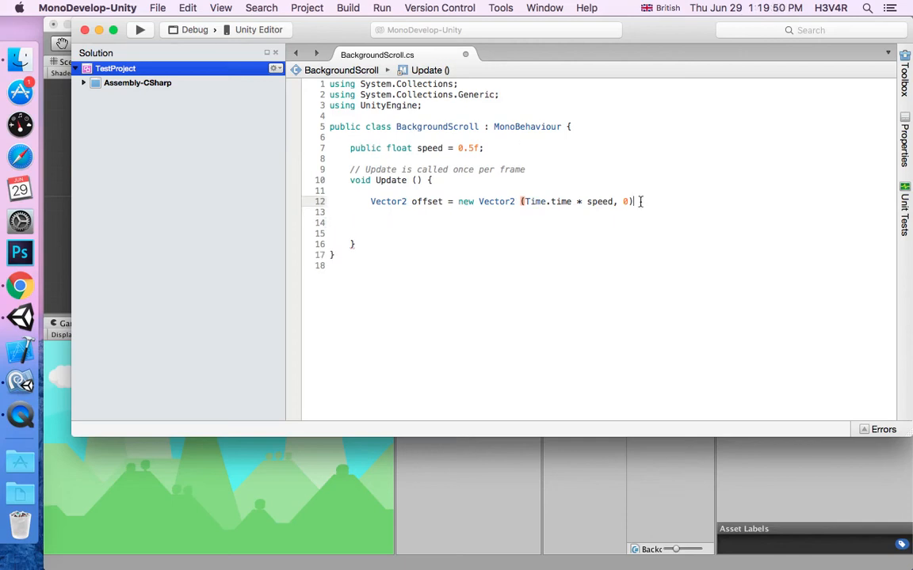
pyautogui.press('Return')
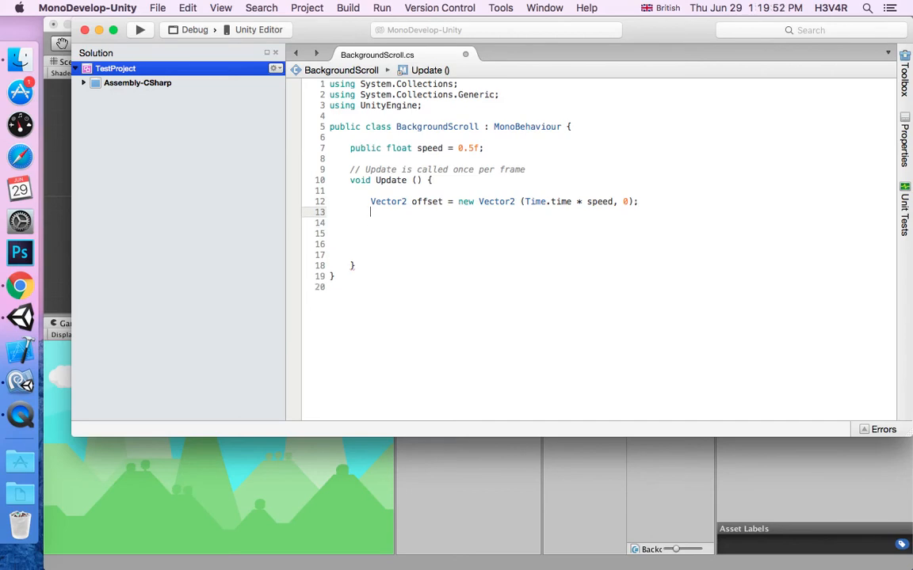
# Write 'GetComponent<Renderer>().material.mainTextureOffset = offset;' in Update.
pyautogui.write('GetCompo')
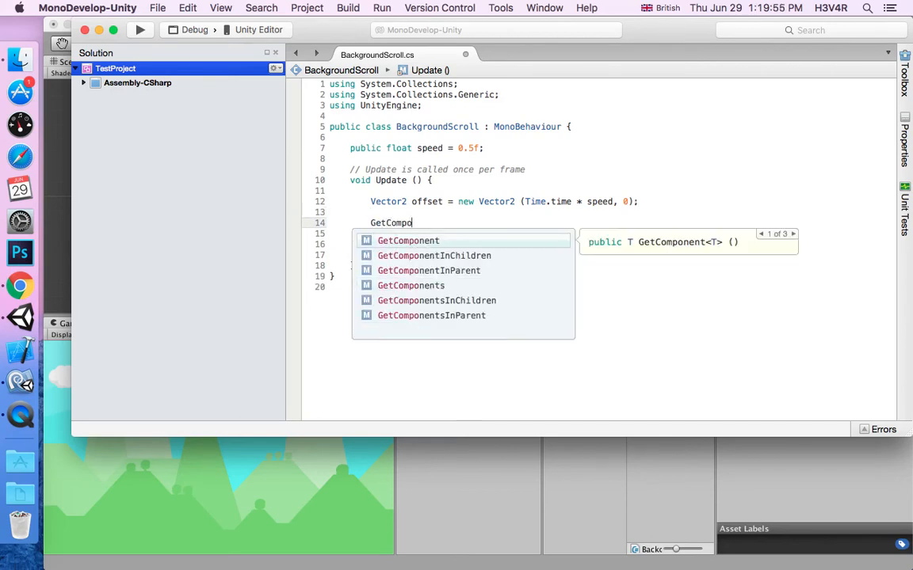
pyautogui.write('nent')
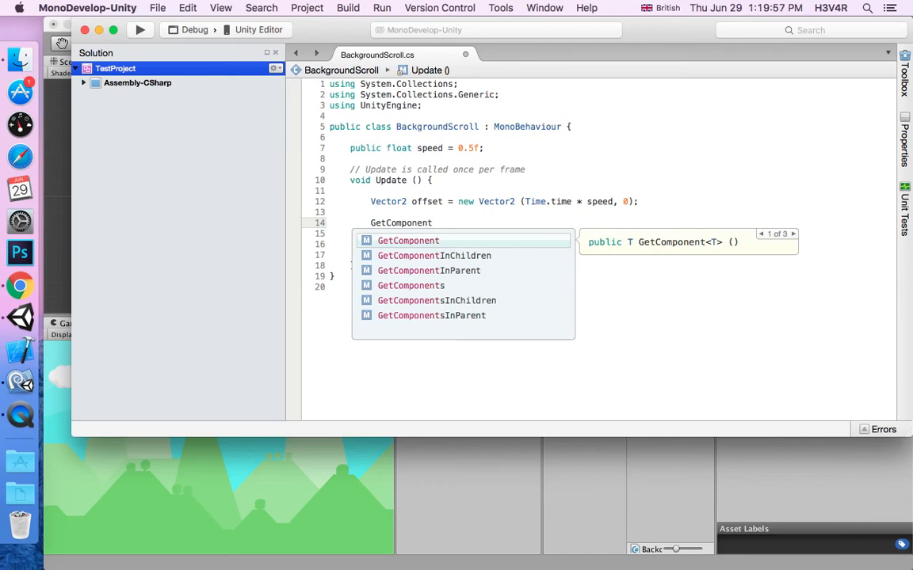
pyautogui.write('<Rn')
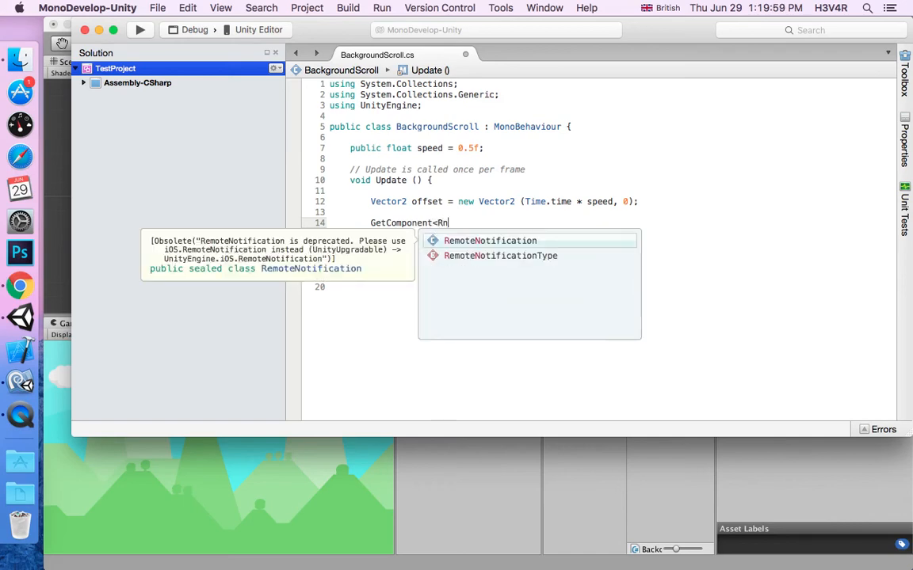
pyautogui.write('ederer')
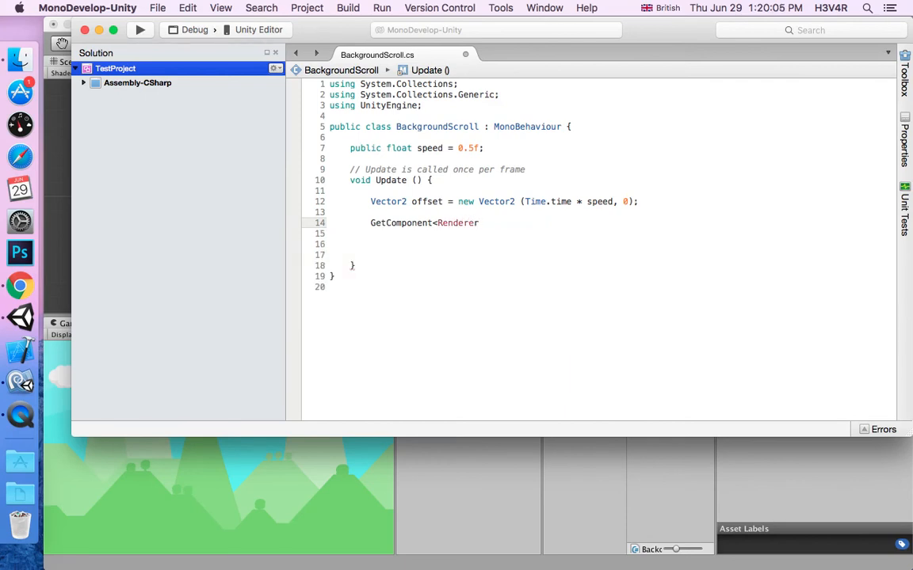
pyautogui.write('> ()')
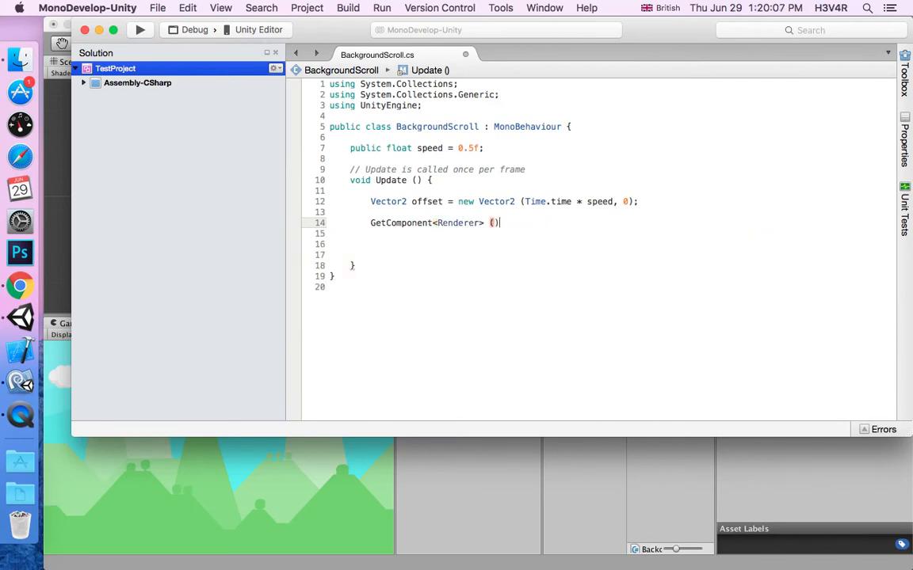
pyautogui.write('.')
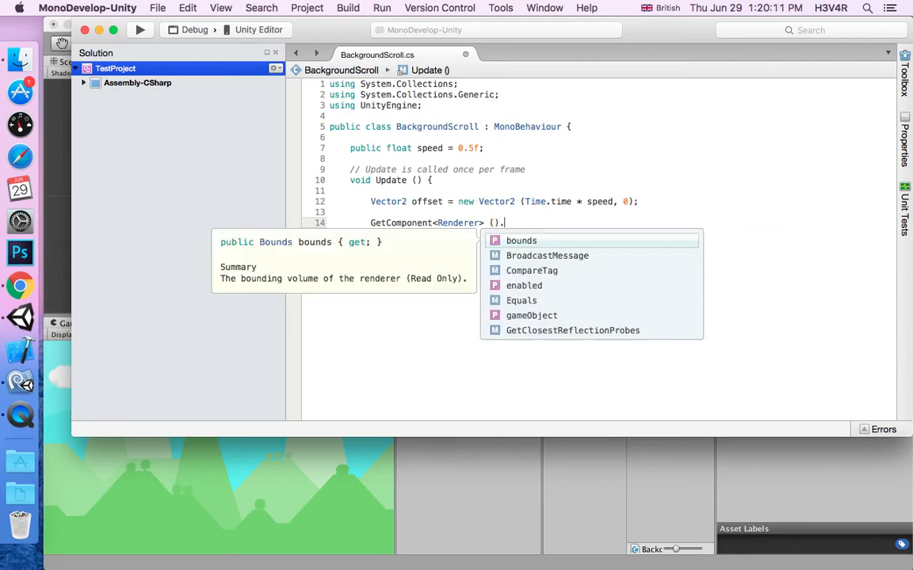
pyautogui.write('material')
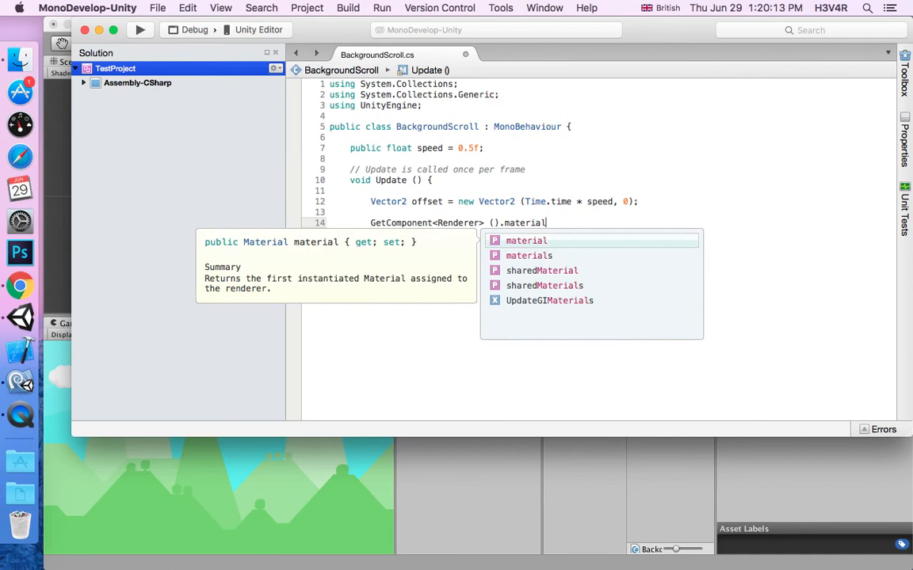
pyautogui.write('.main')
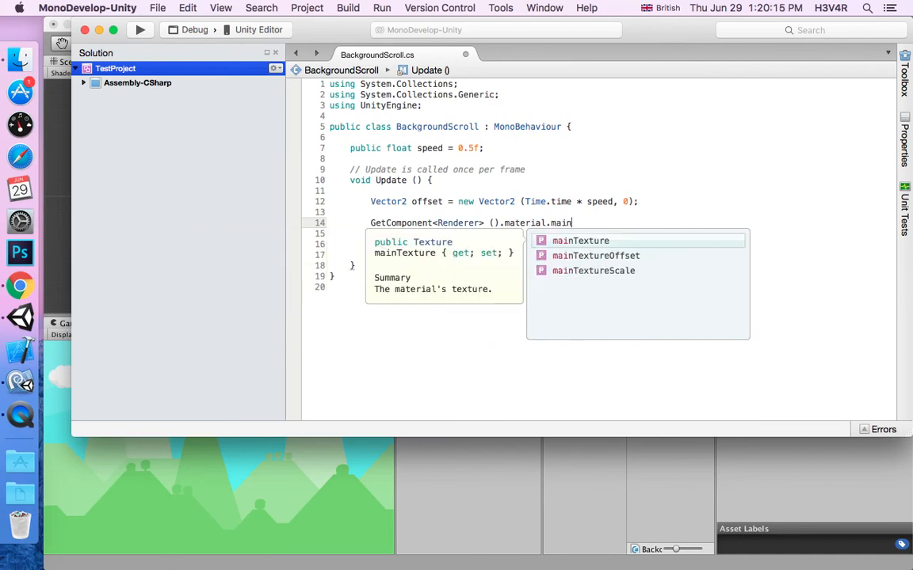
pyautogui.write('TextureOffset')
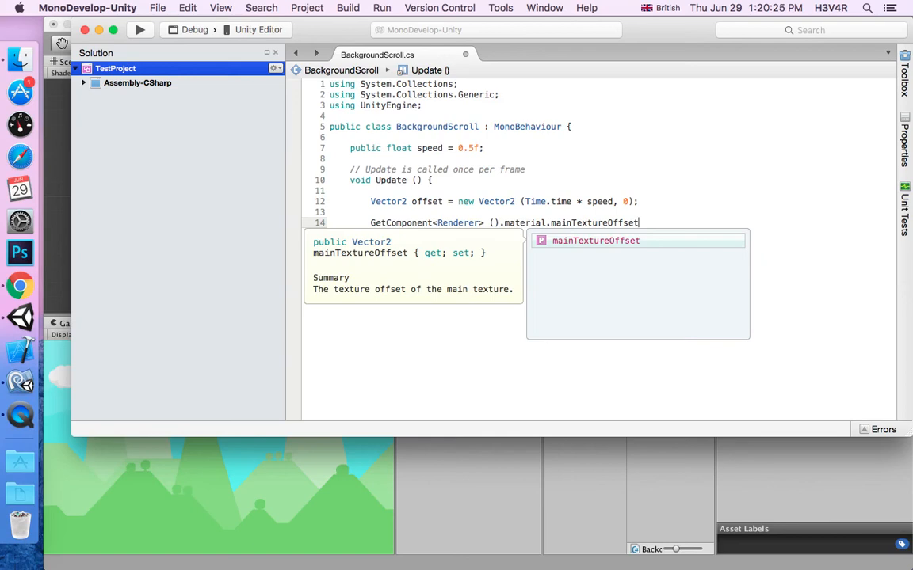
pyautogui.write('=')
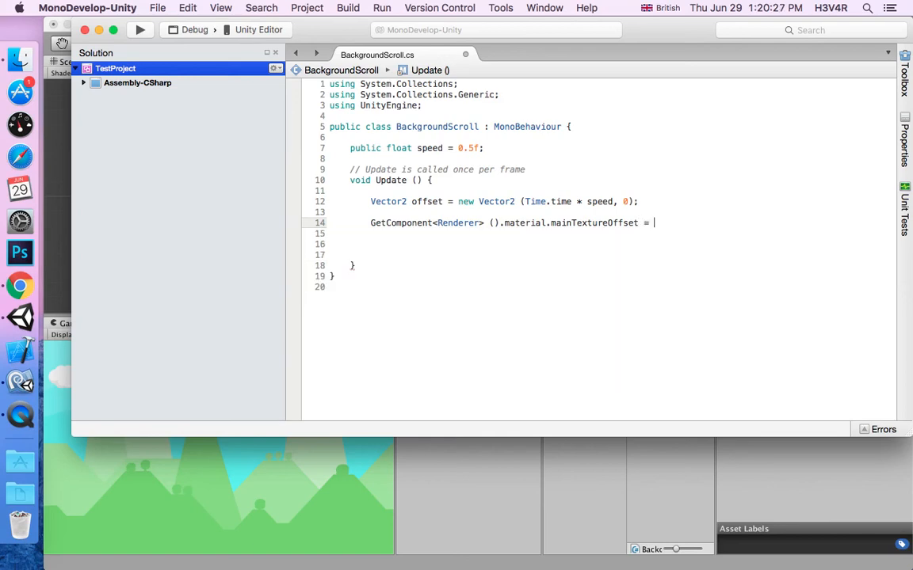
pyautogui.write('offset')
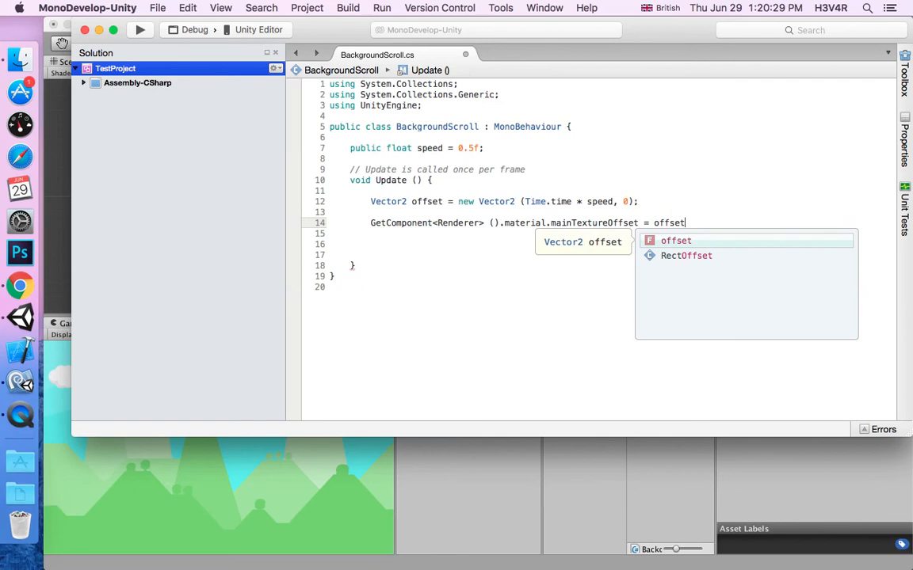
pyautogui.write(';')
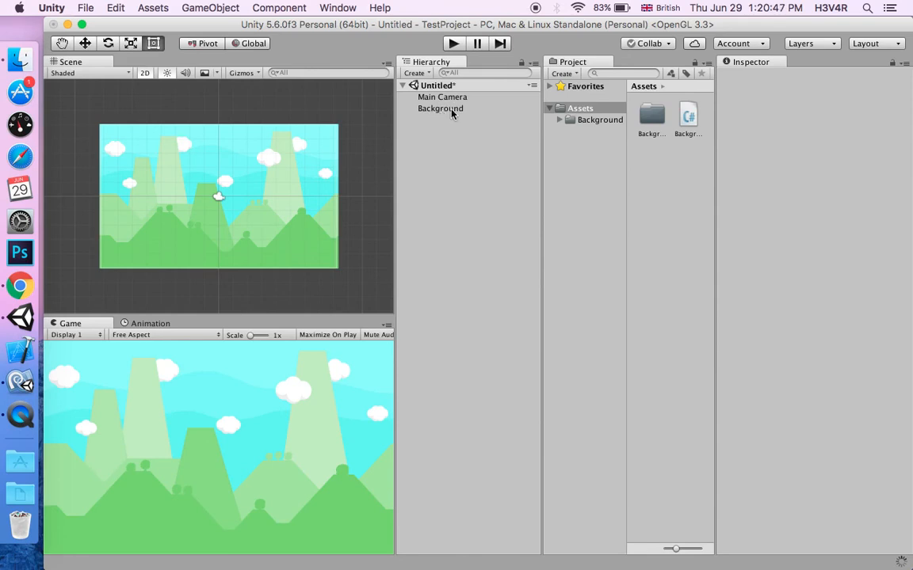
pyautogui.moveTo(488, 122)
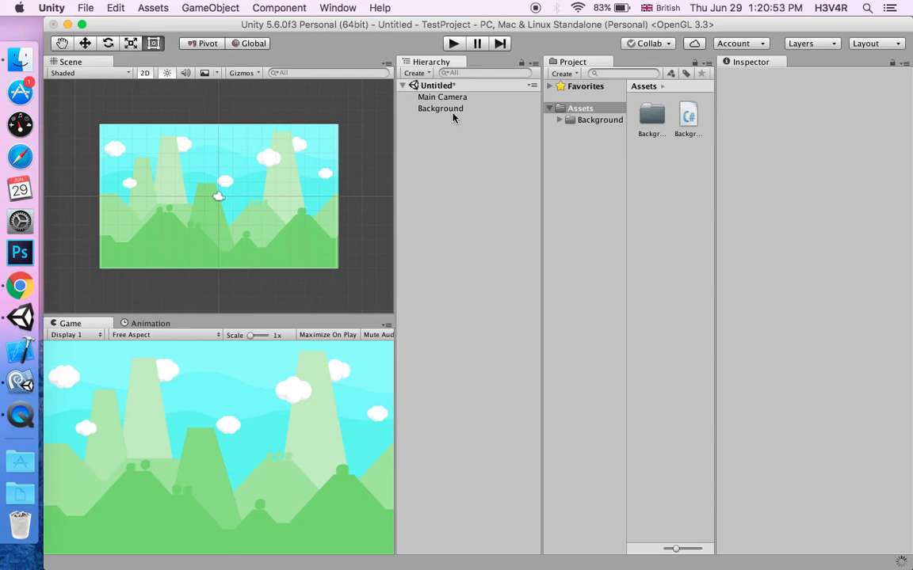
pyautogui.moveTo(884, 552)
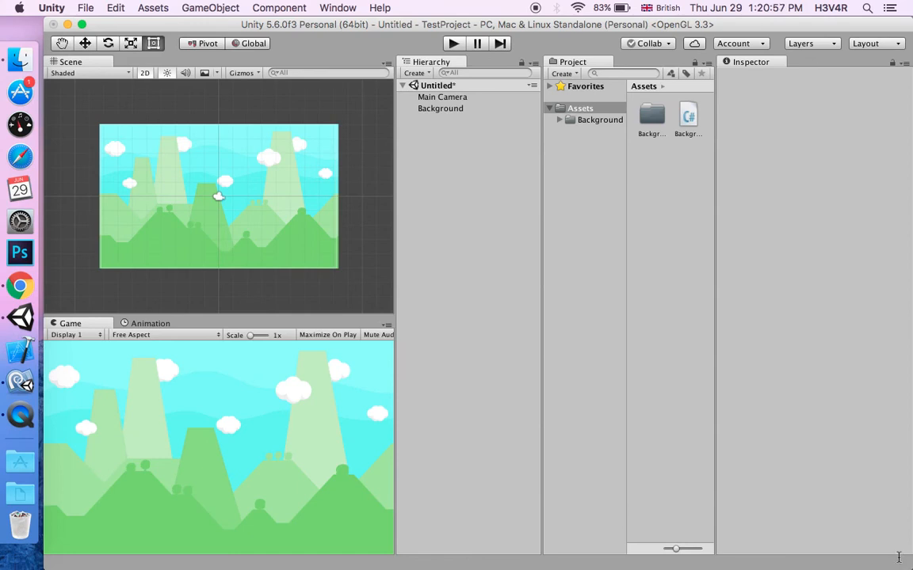
# Select the Background quad and remove its existing script component via the gear menu.
pyautogui.click(441, 108)
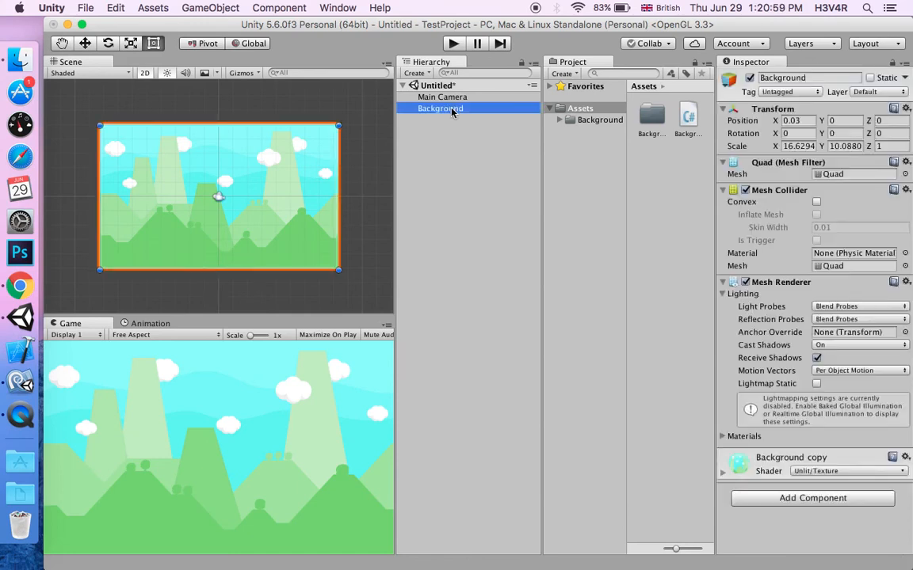
pyautogui.doubleClick(441, 108)
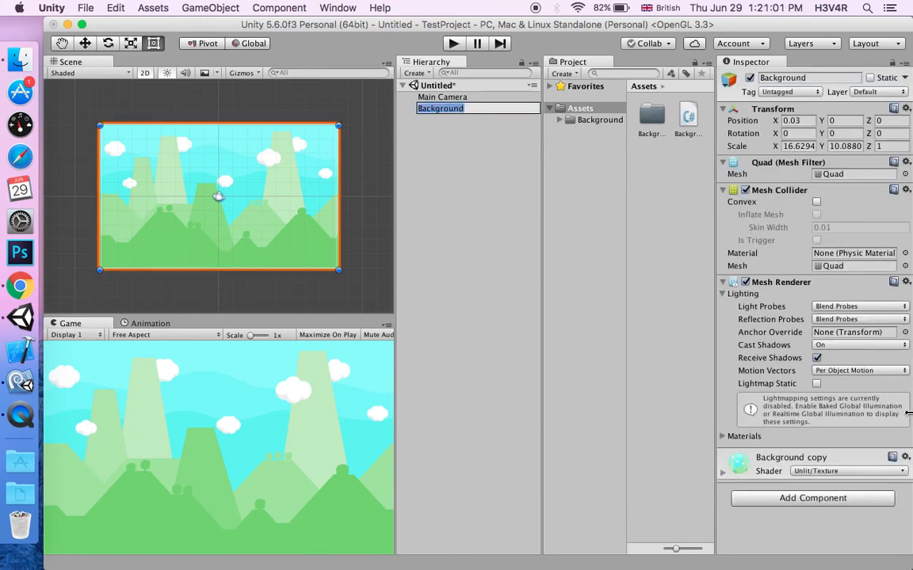
pyautogui.click(688, 114)
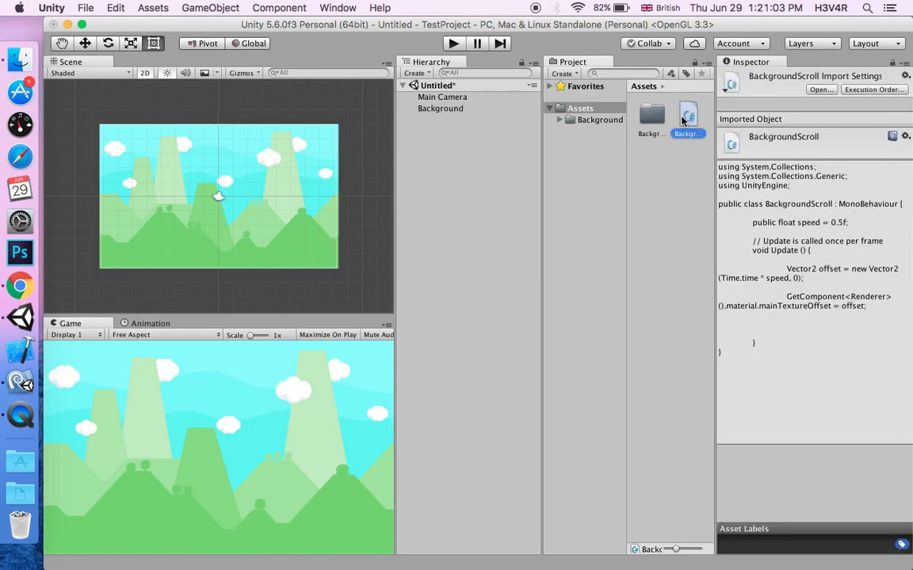
pyautogui.click(441, 107)
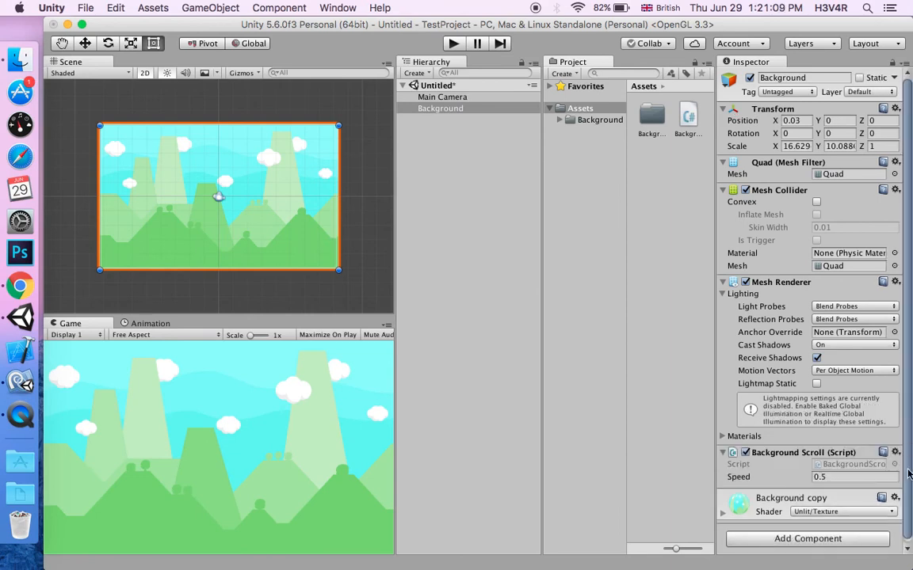
pyautogui.click(893, 453)
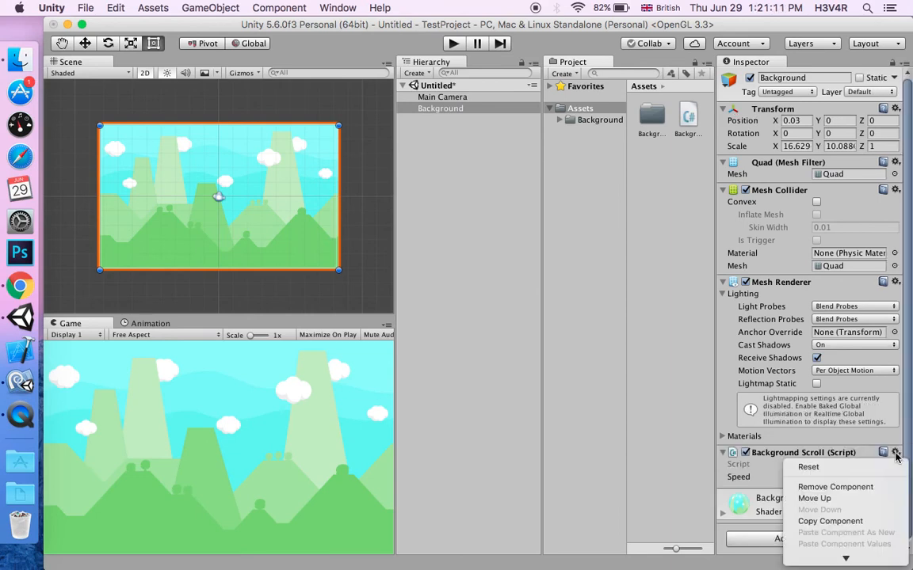
pyautogui.click(835, 486)
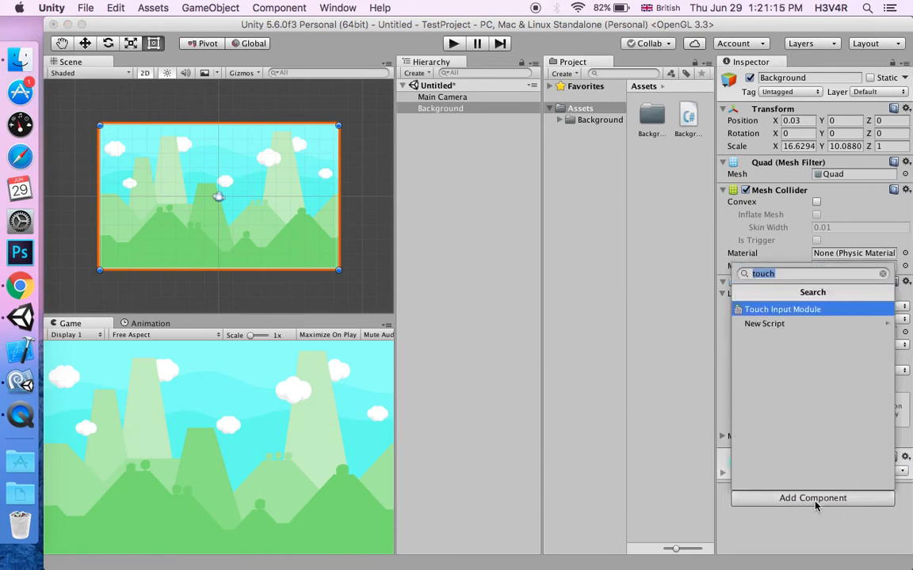
# Add the Background Scroll component to the quad, keeping speed 0.5.
pyautogui.write('Backgr')
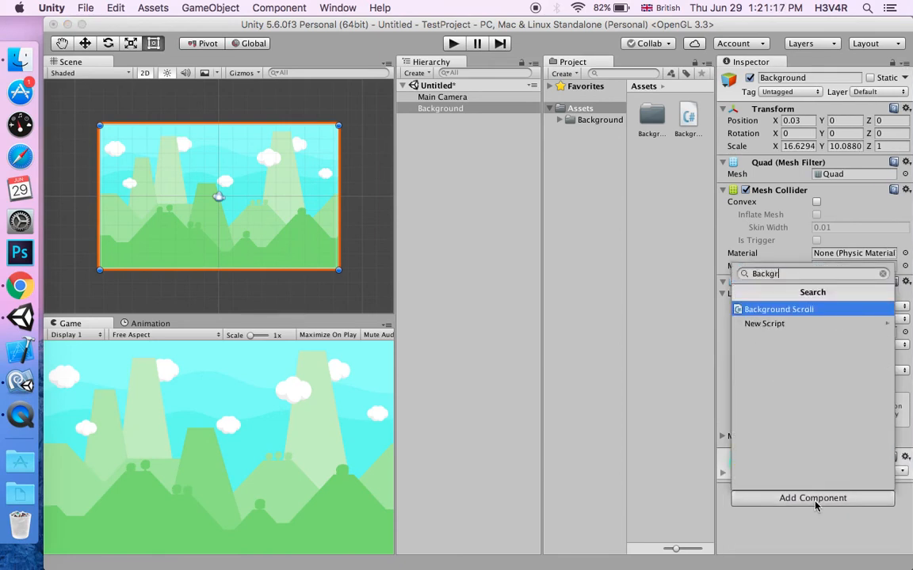
pyautogui.click(779, 309)
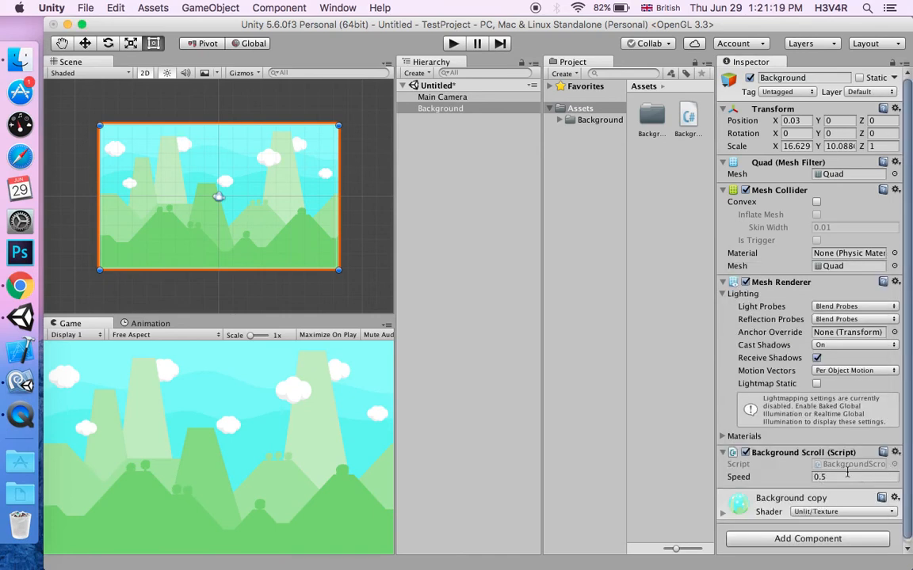
pyautogui.click(454, 43)
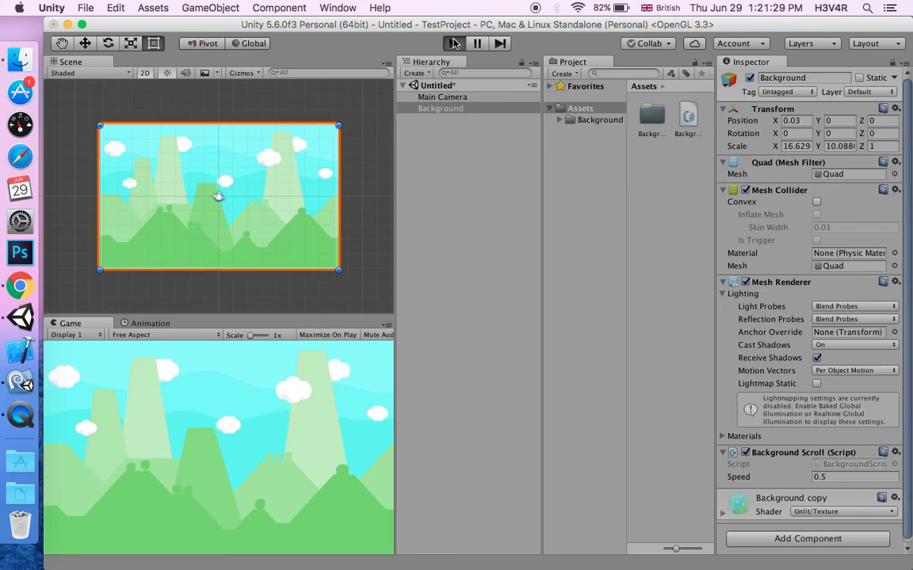
# Play the scene and try Background Scroll speeds 0.14, 0.05 and -0.03 while it scrolls sideways.
pyautogui.click(453, 43)
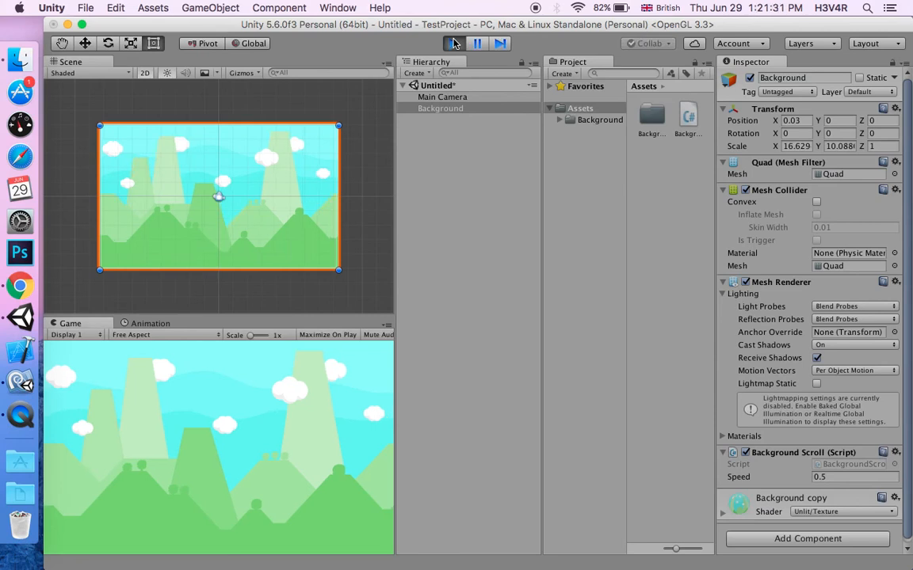
pyautogui.click(454, 43)
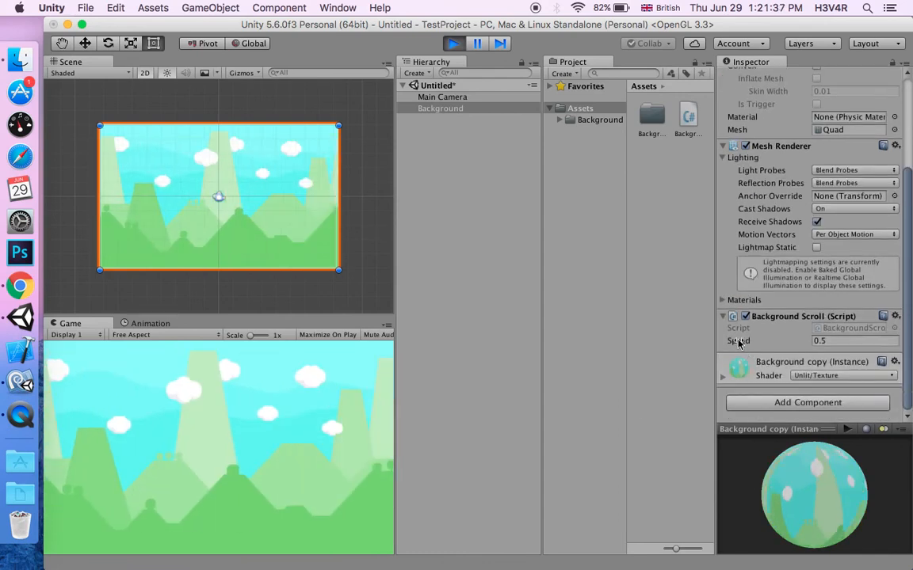
pyautogui.write('0.14')
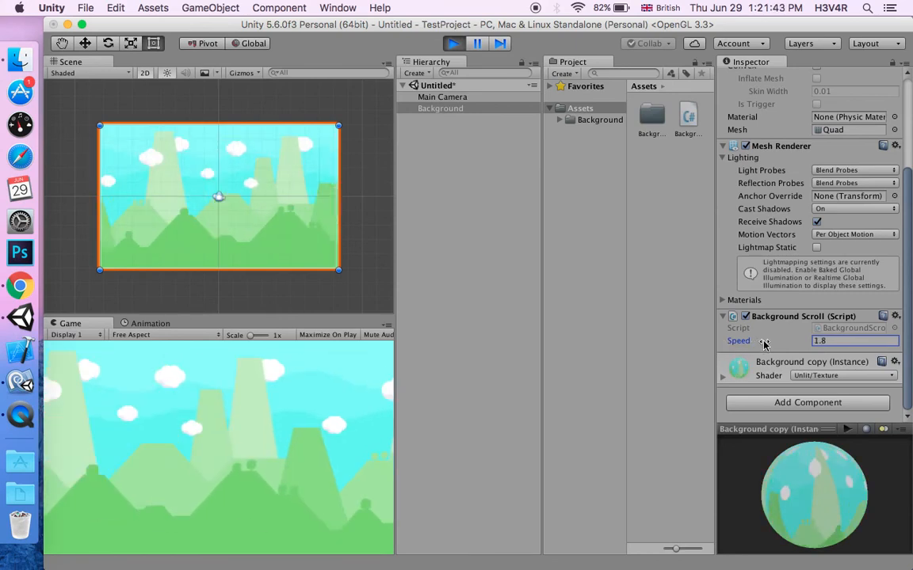
pyautogui.write('0.05')
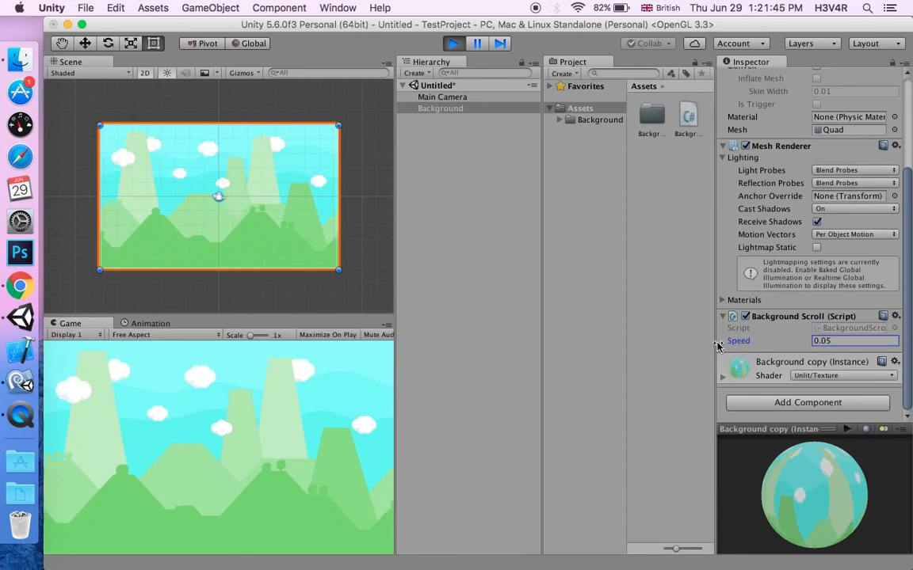
pyautogui.write('-0.03')
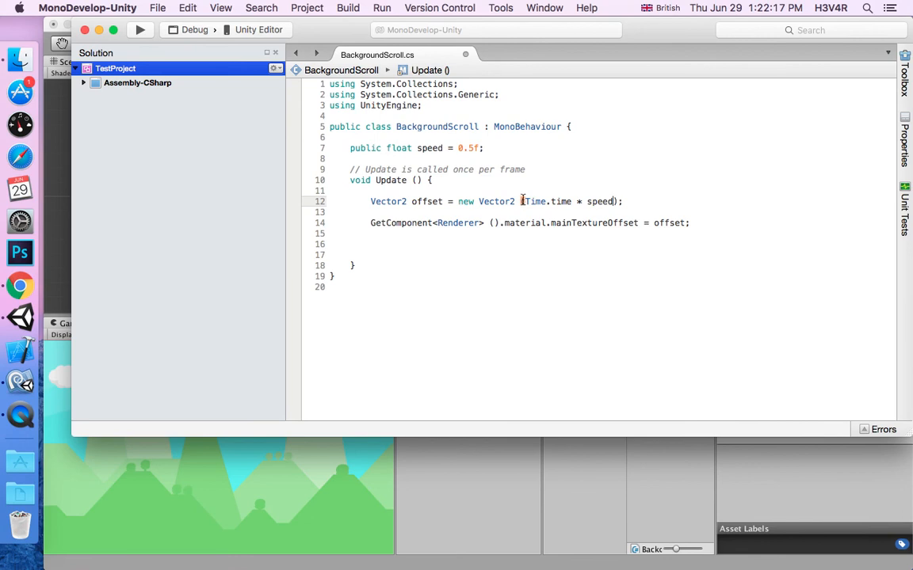
# Change the offset to new Vector2(0, Time.time * speed) so it scrolls vertically.
pyautogui.write('0,')
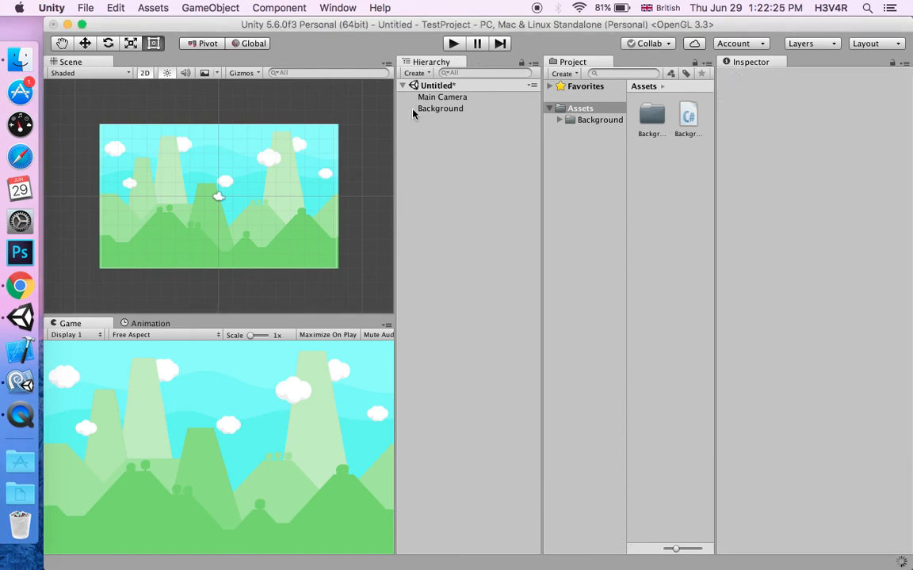
pyautogui.moveTo(469, 107)
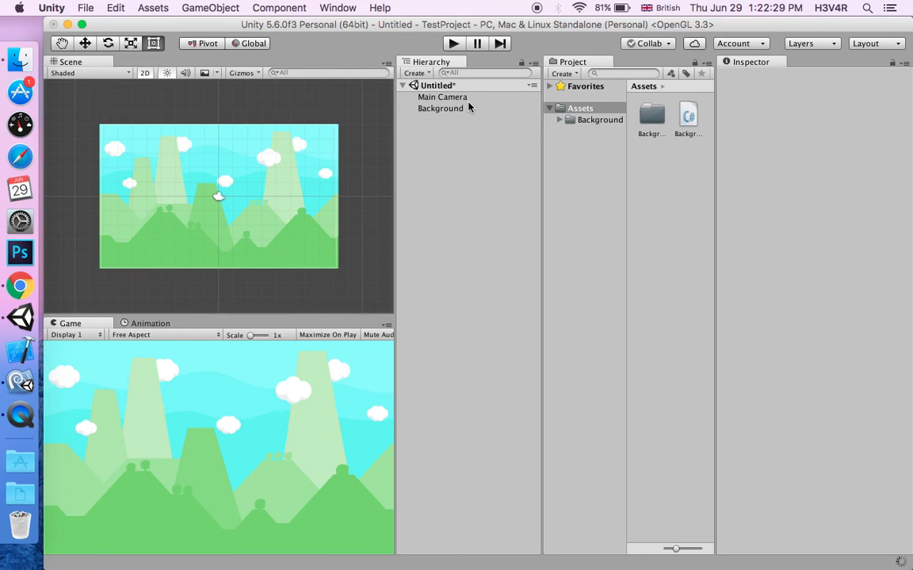
pyautogui.moveTo(488, 82)
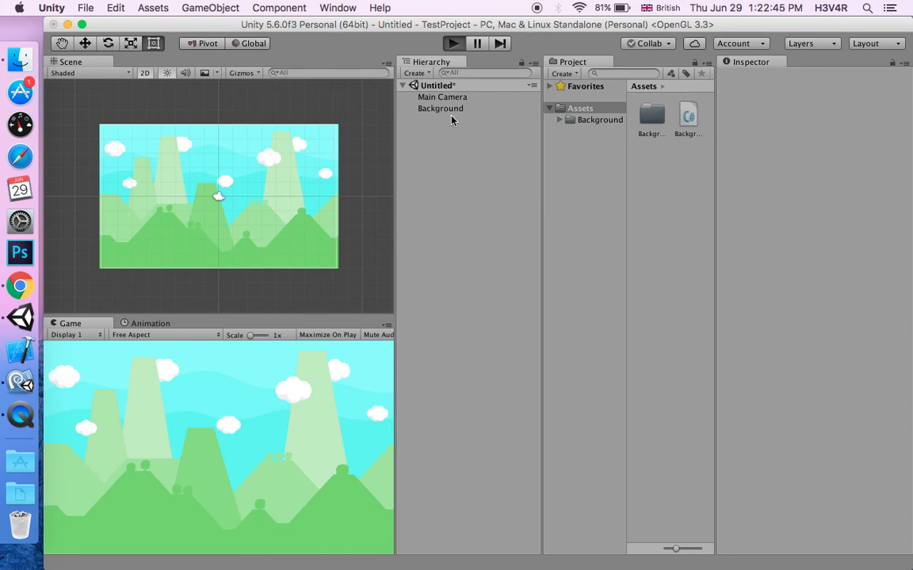
pyautogui.moveTo(345, 381)
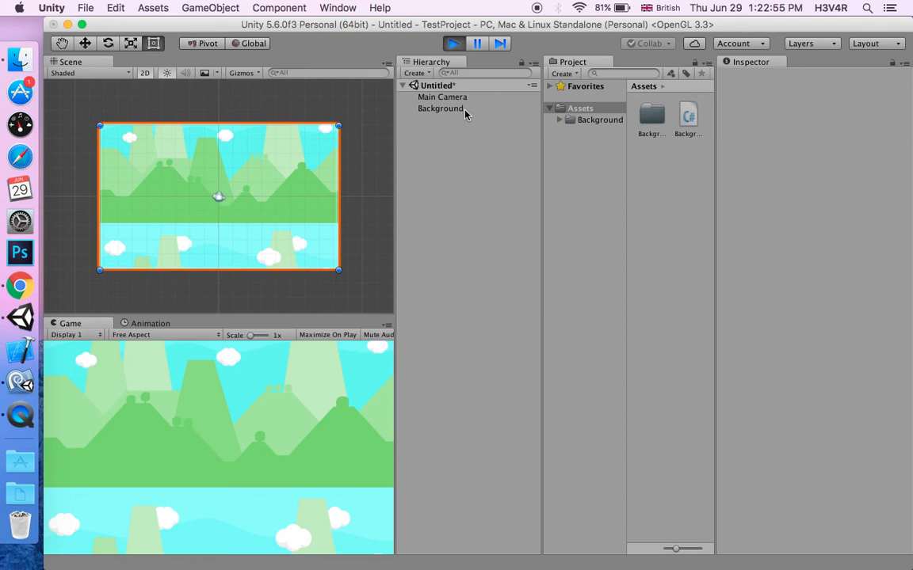
# Select Background and set its Background Scroll speed to -0.4 to reverse the vertical scroll.
pyautogui.click(440, 108)
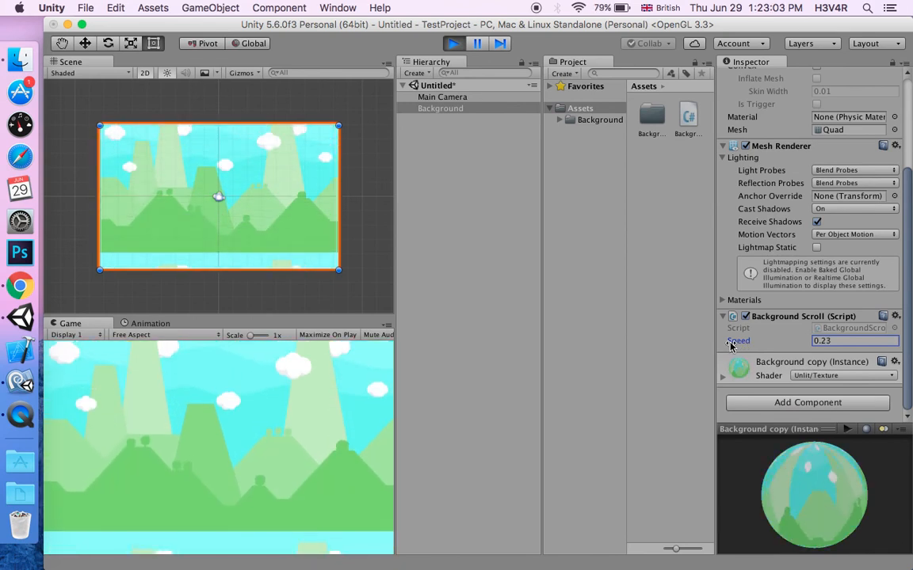
pyautogui.write('-0.4')
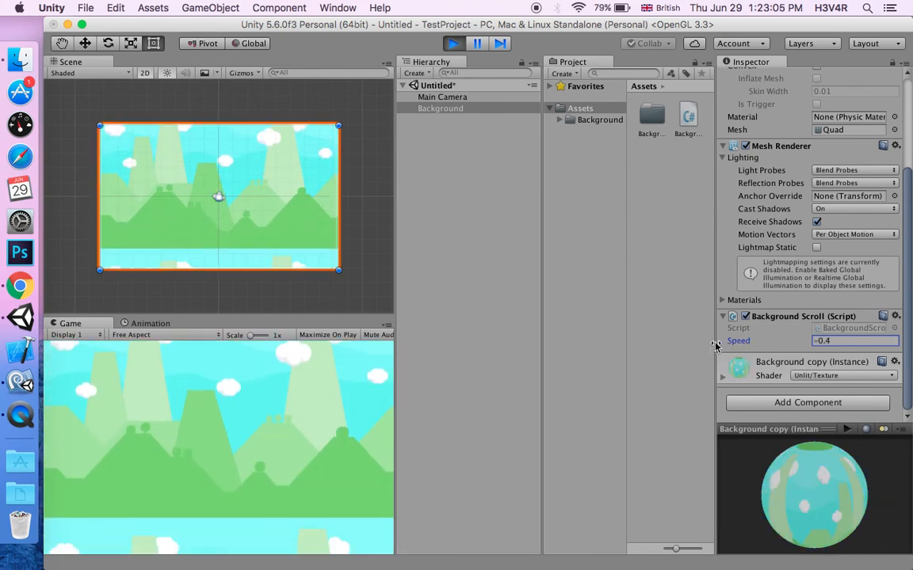